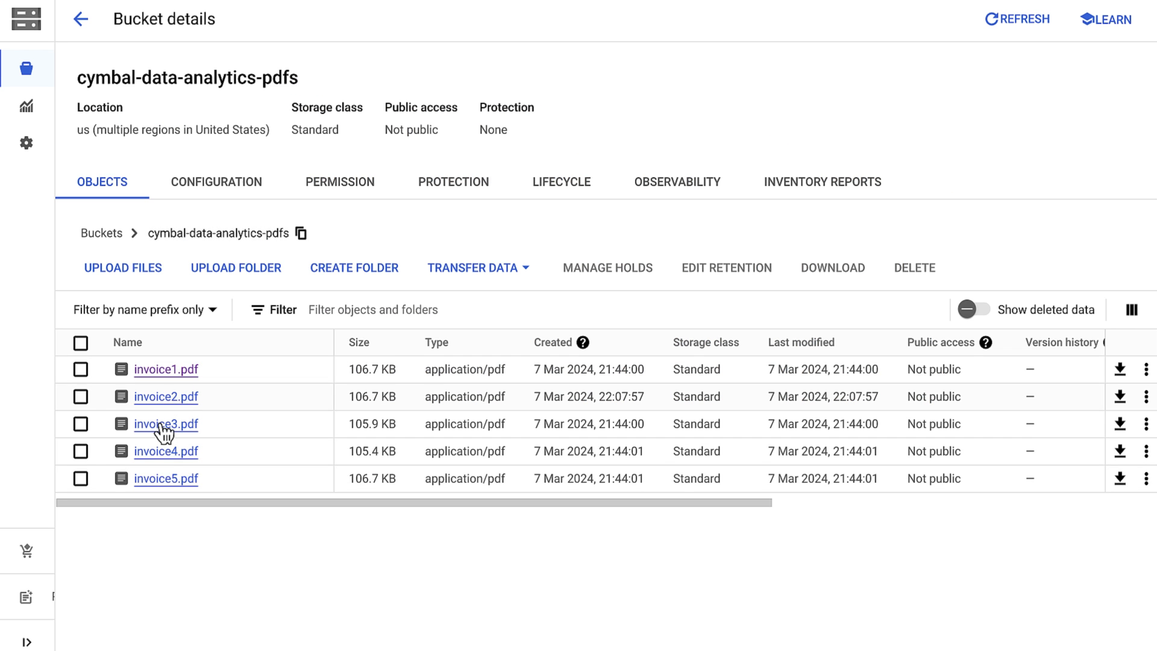
pyautogui.moveTo(176, 398)
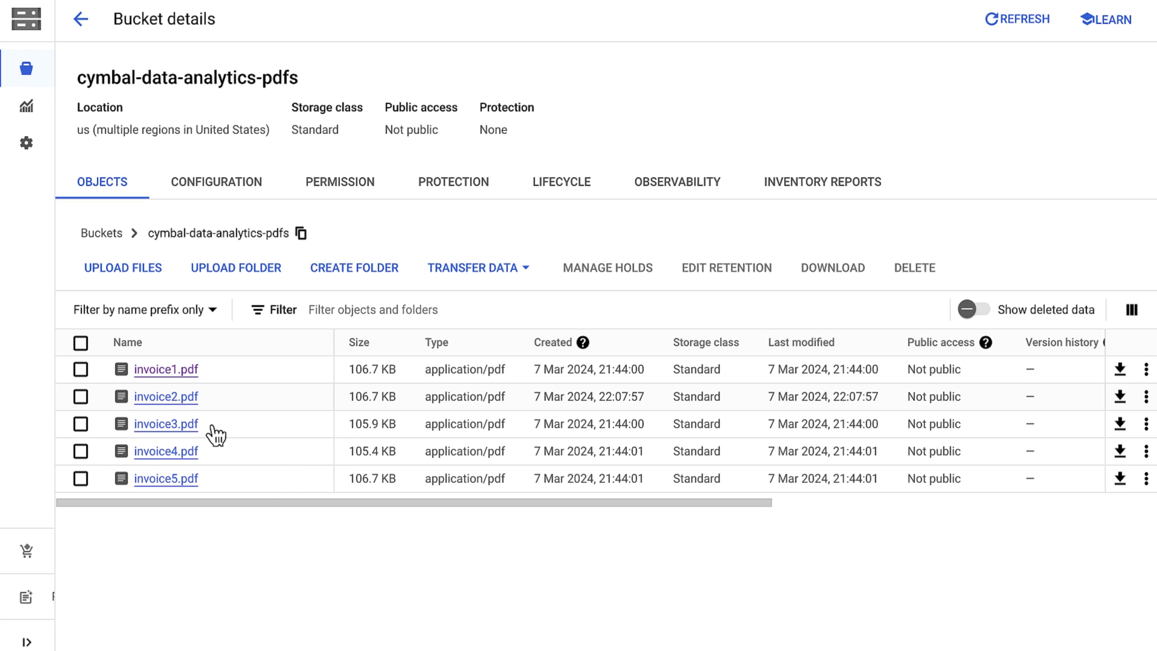
pyautogui.moveTo(291, 487)
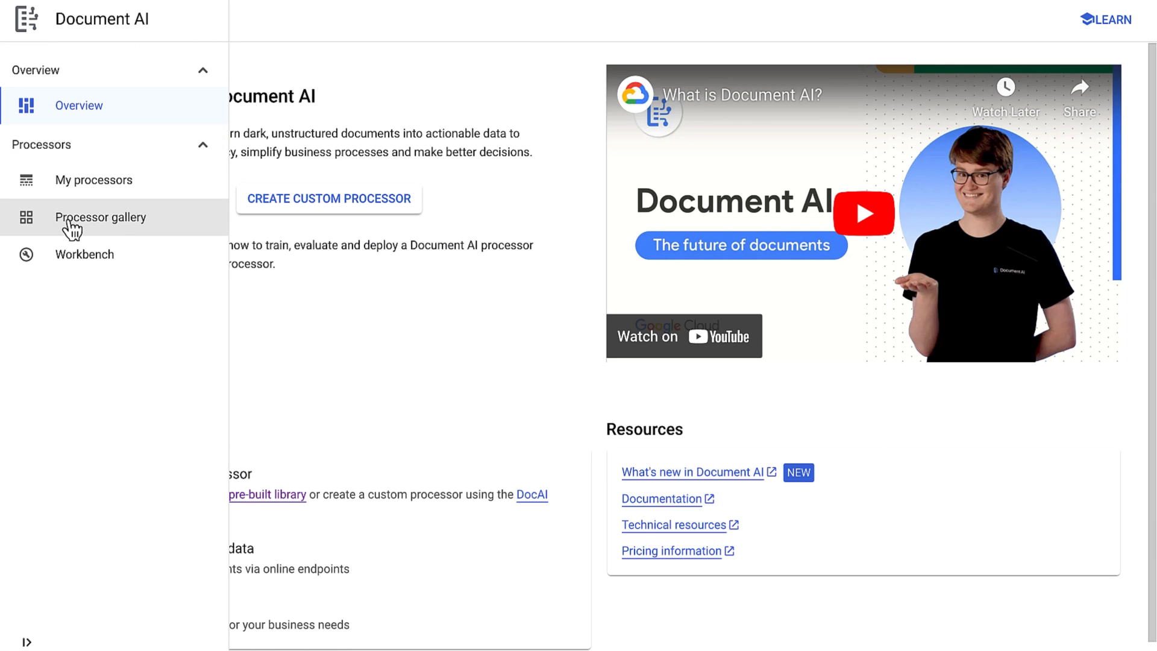
# Create an Invoice Parser processor named invoice_parser from the processor gallery.
pyautogui.click(102, 217)
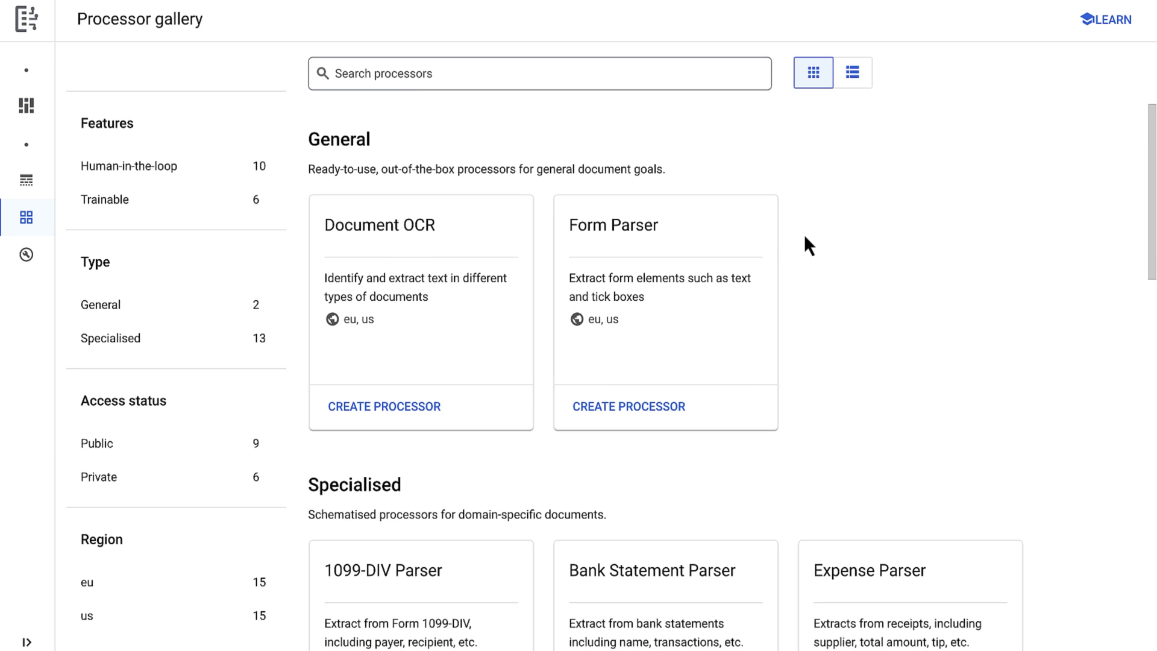
pyautogui.scroll(-3)
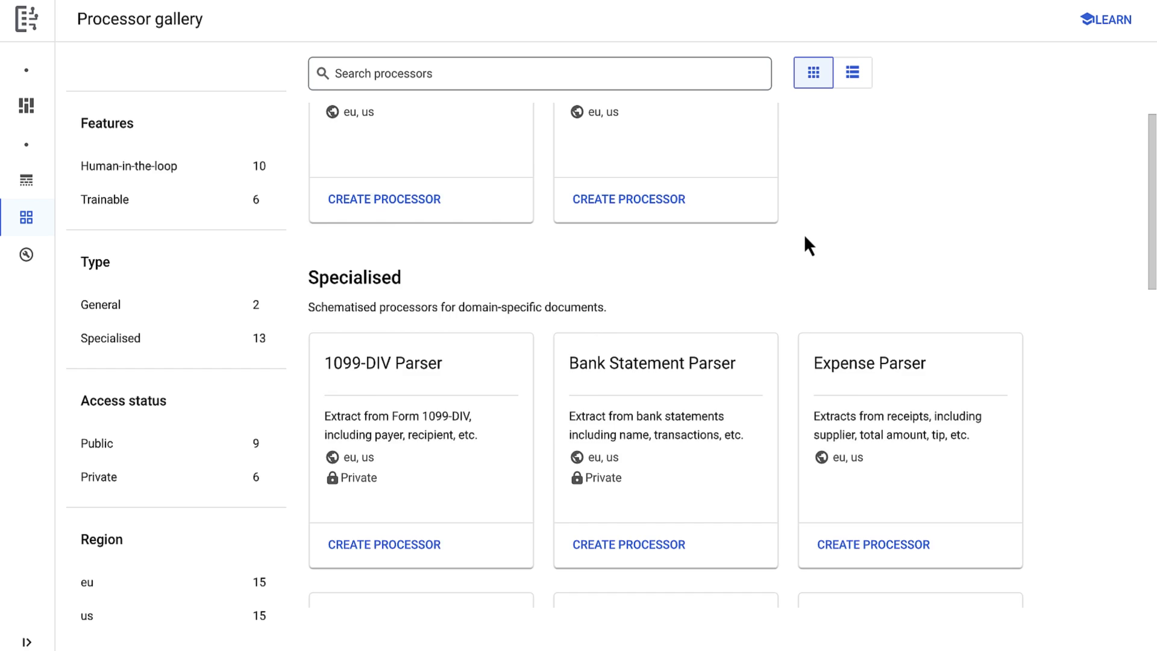
pyautogui.scroll(-3)
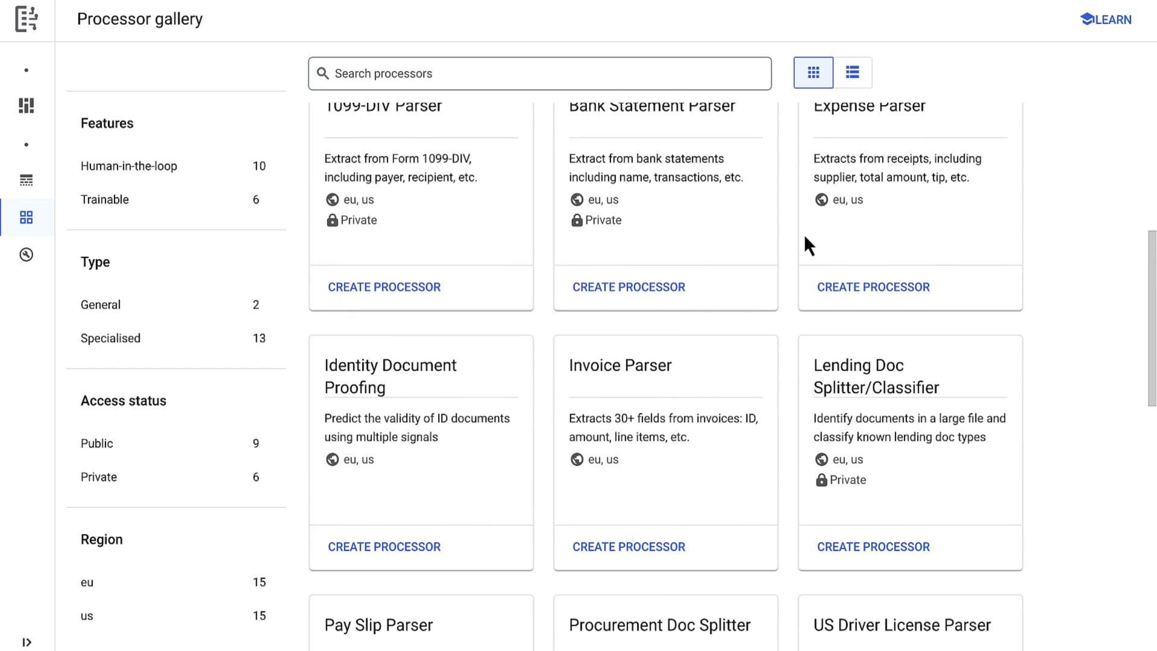
pyautogui.scroll(-3)
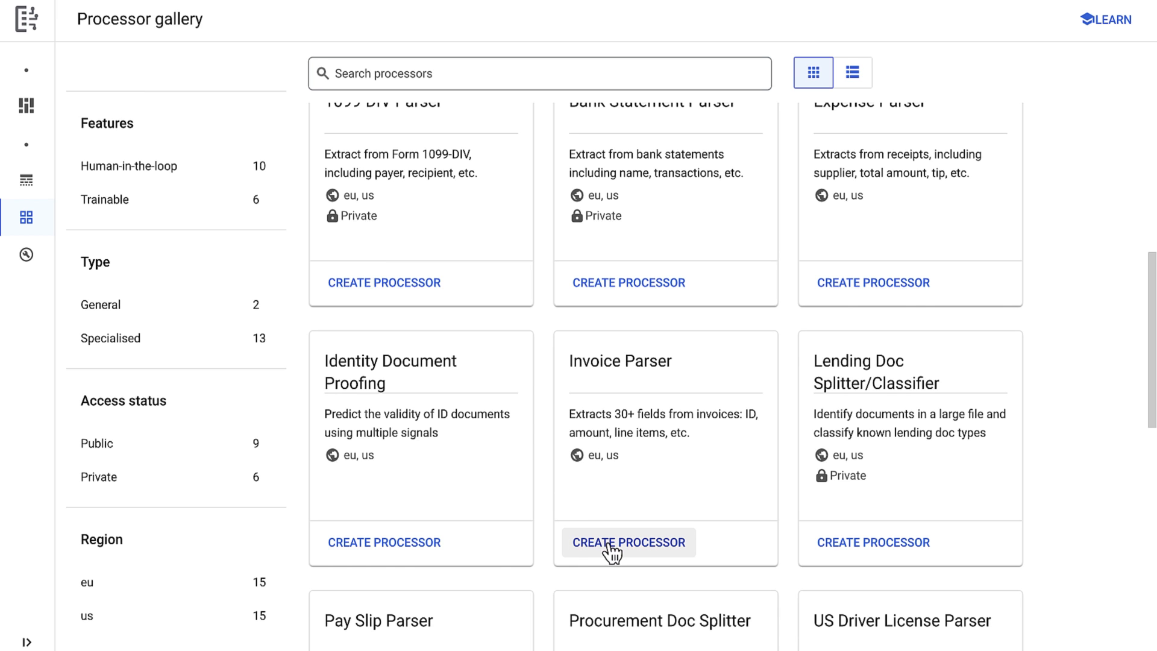
pyautogui.click(629, 541)
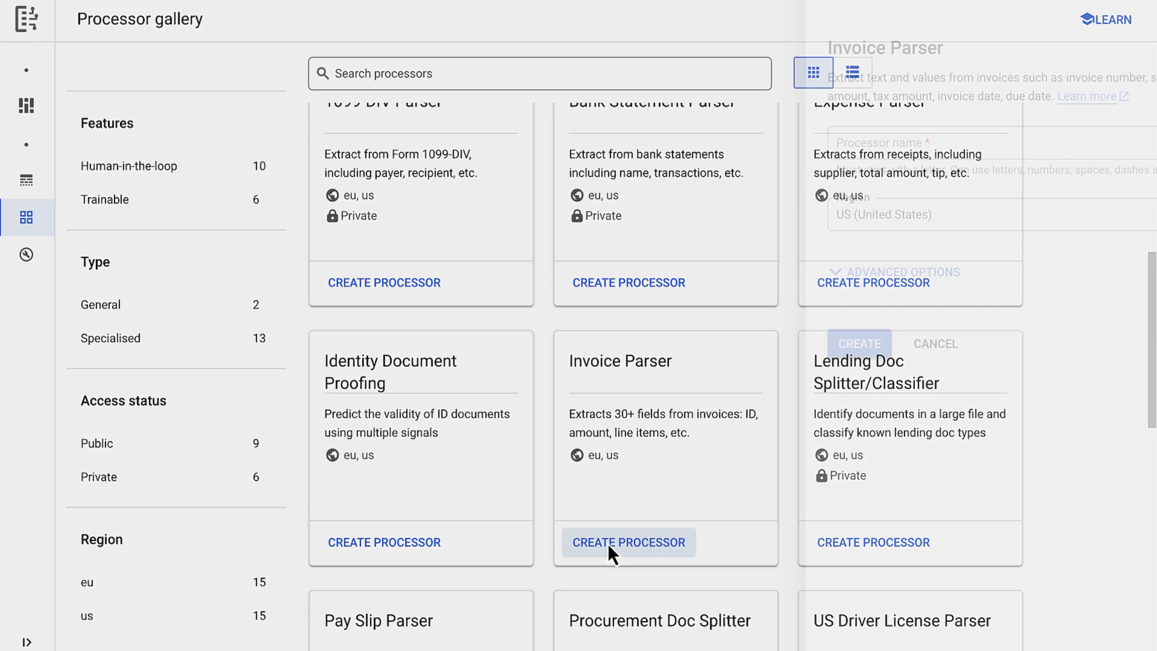
pyautogui.click(628, 543)
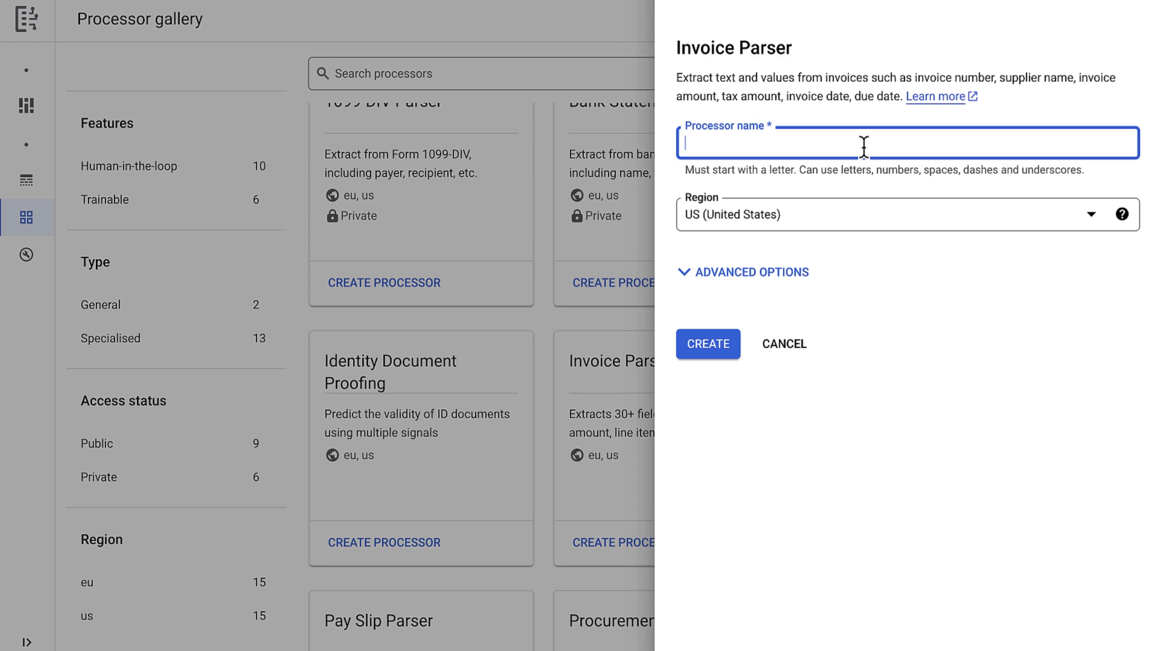
pyautogui.write('invoice_parser')
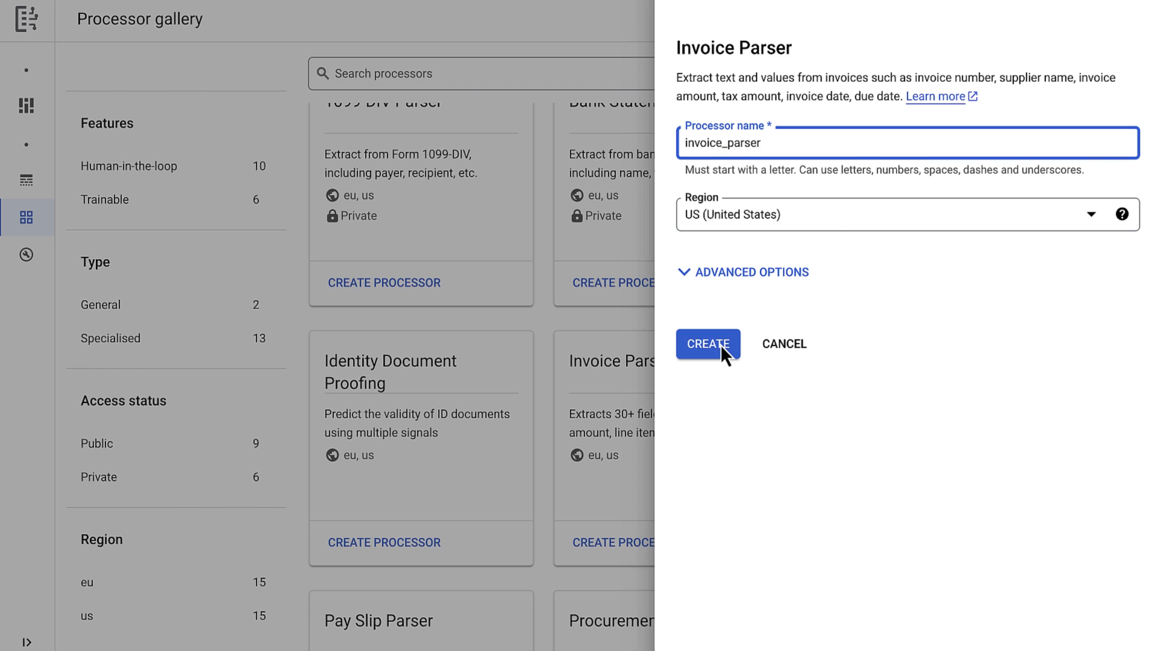
pyautogui.click(707, 343)
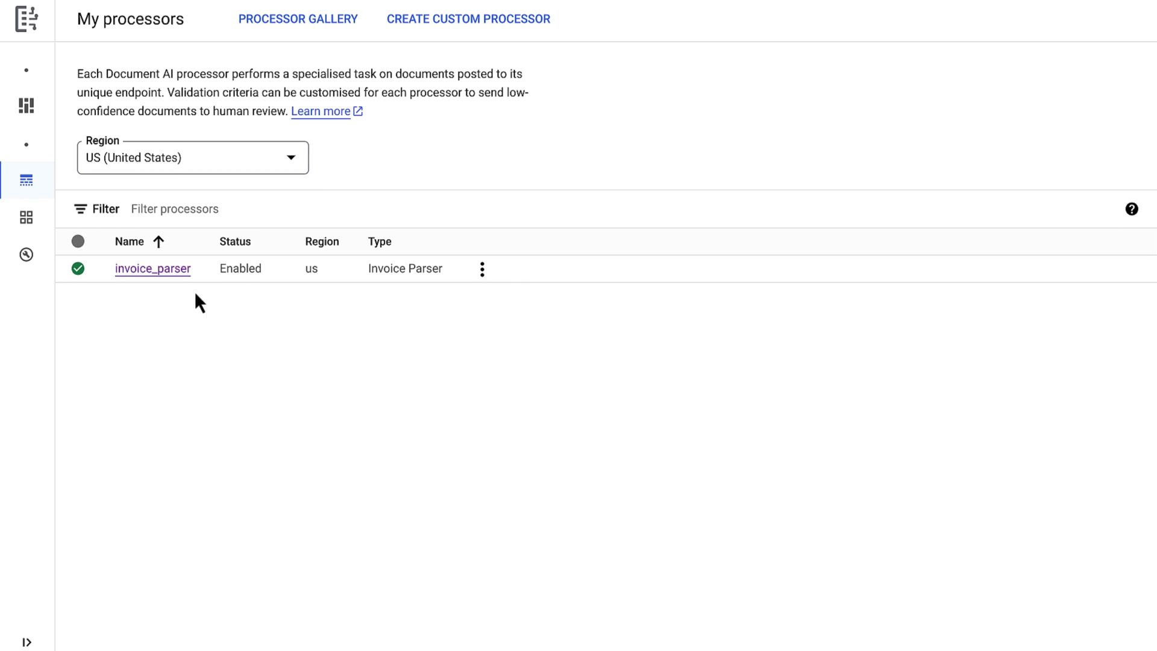
# Open invoice_parser and review its pretrained versions under Manage Versions.
pyautogui.click(152, 268)
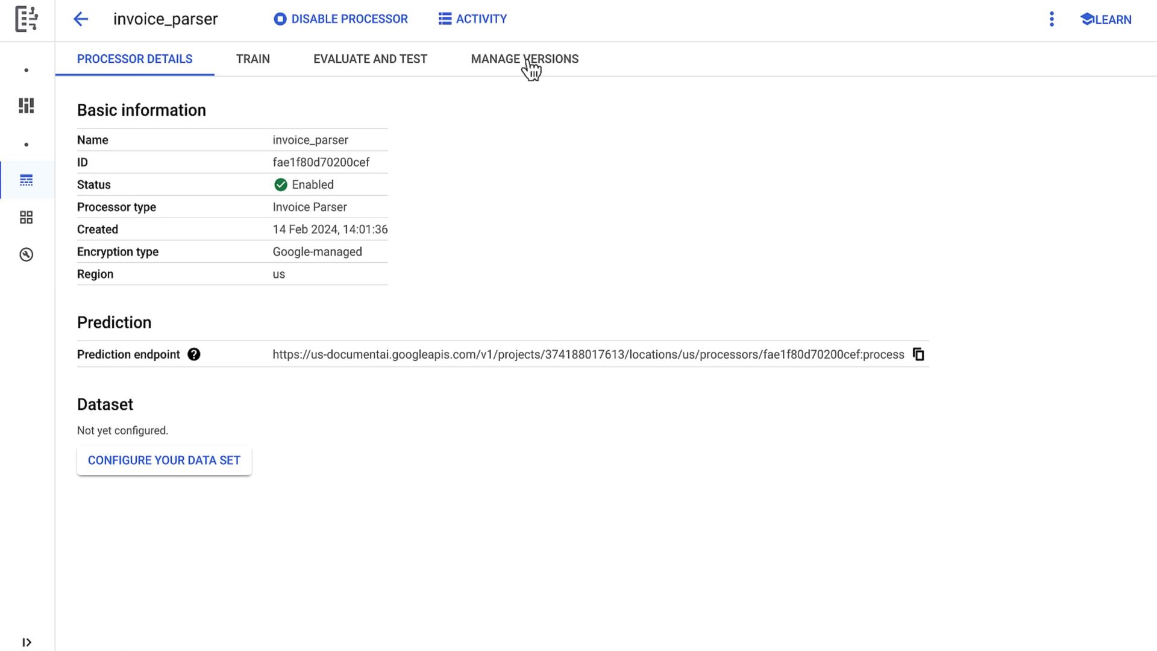
pyautogui.click(523, 59)
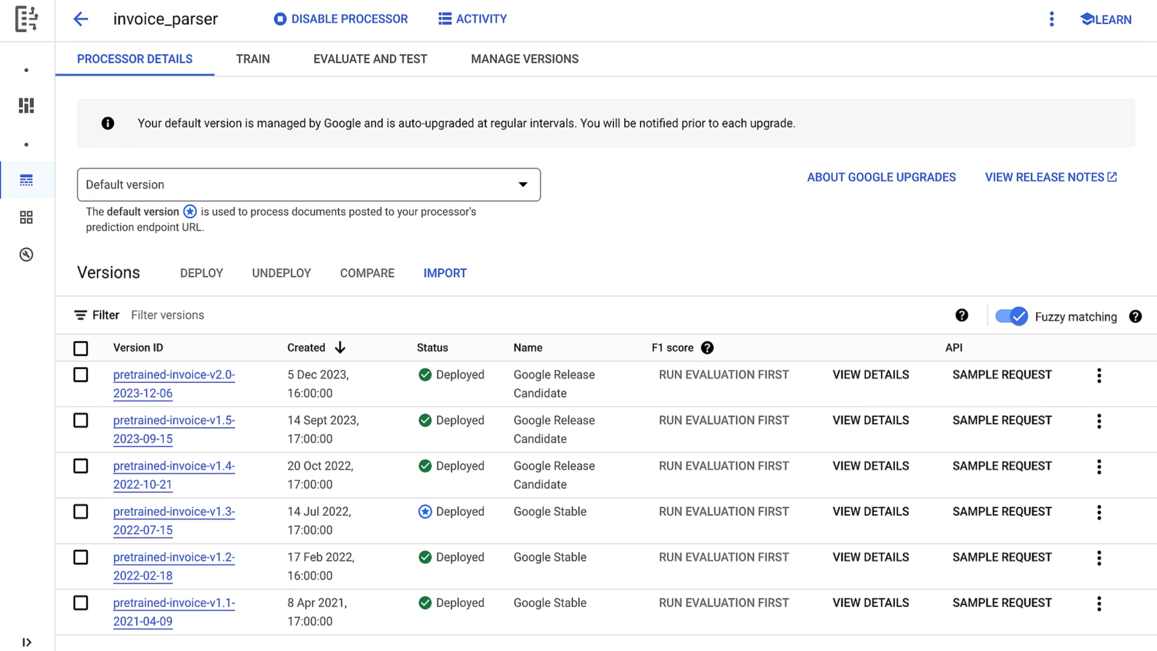
pyautogui.click(525, 59)
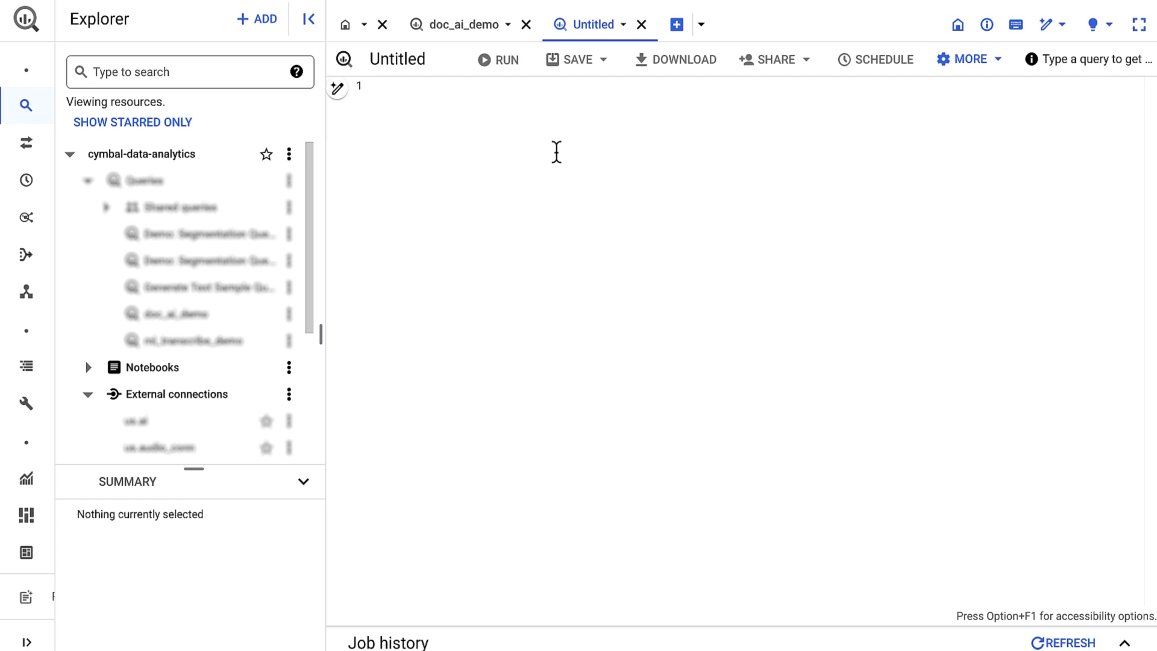
pyautogui.moveTo(625, 165)
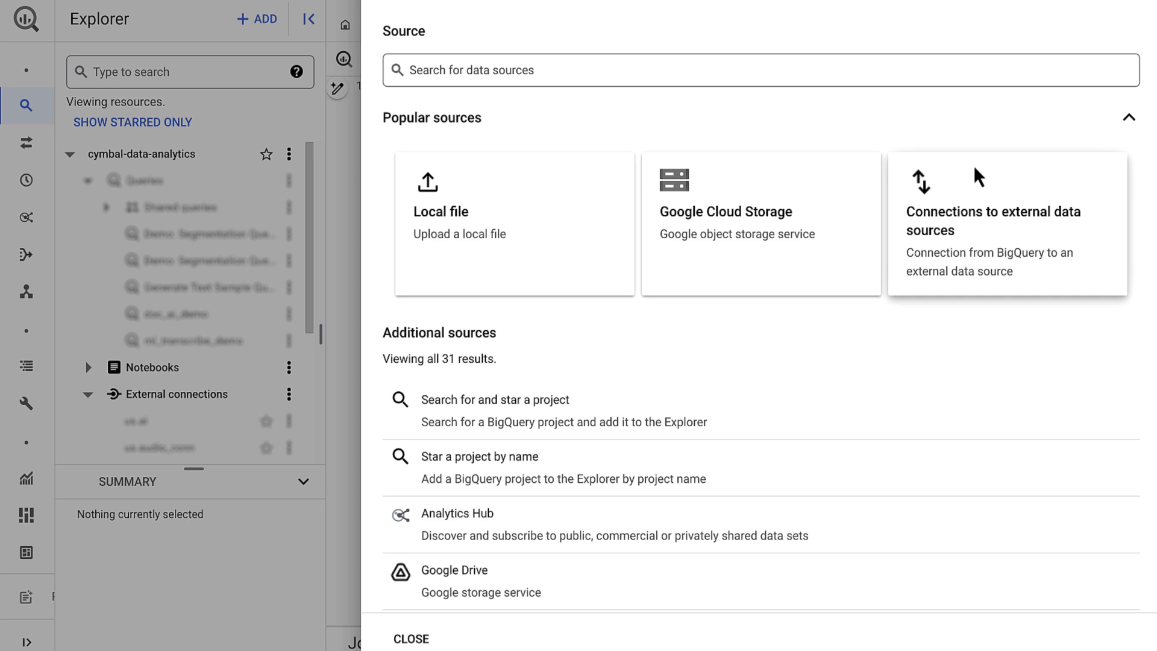
# Add a Vertex AI remote models (Cloud Resource) connection with ID doc_conn and view its details.
pyautogui.click(1006, 224)
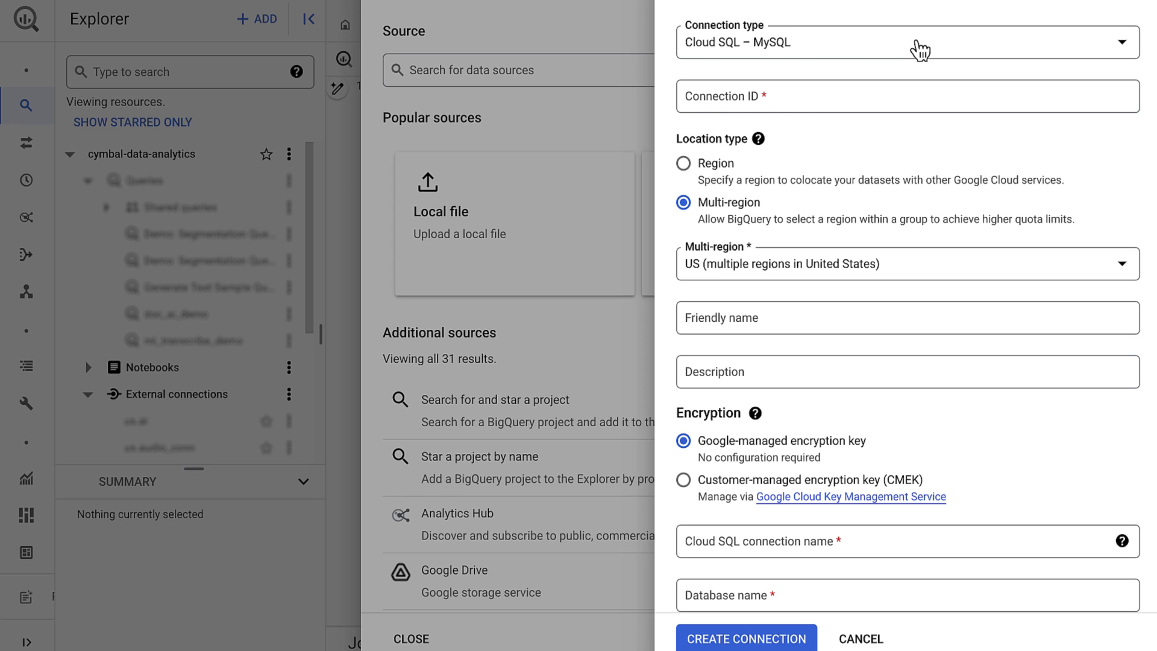
pyautogui.click(906, 42)
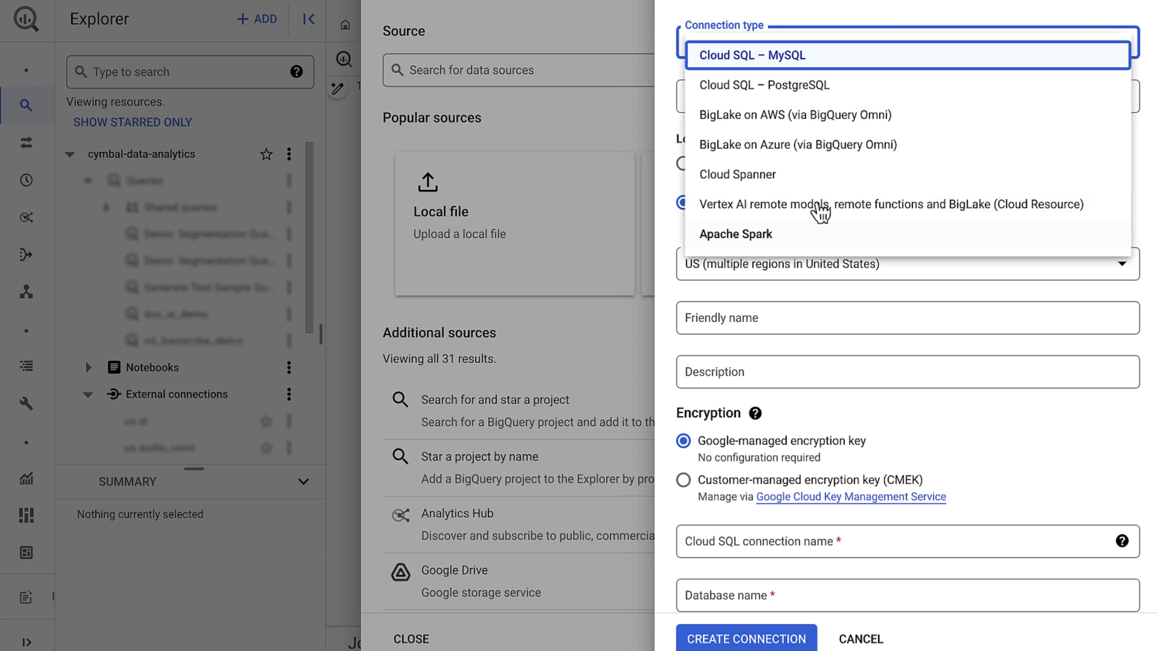
pyautogui.click(891, 204)
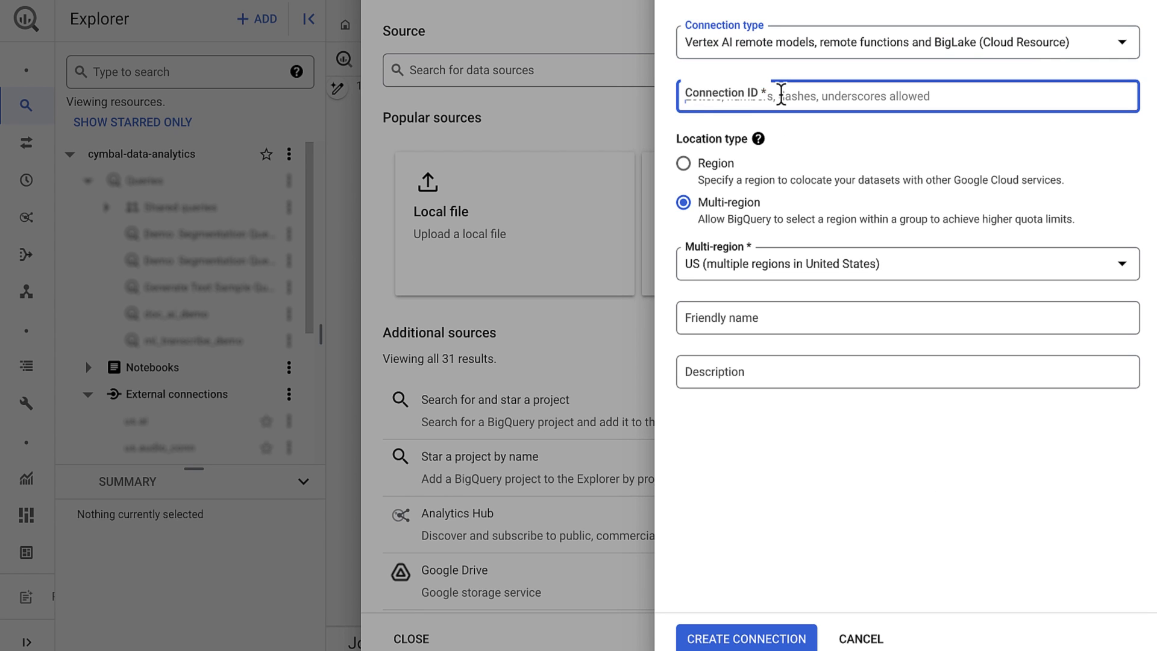
pyautogui.write('doc_conn')
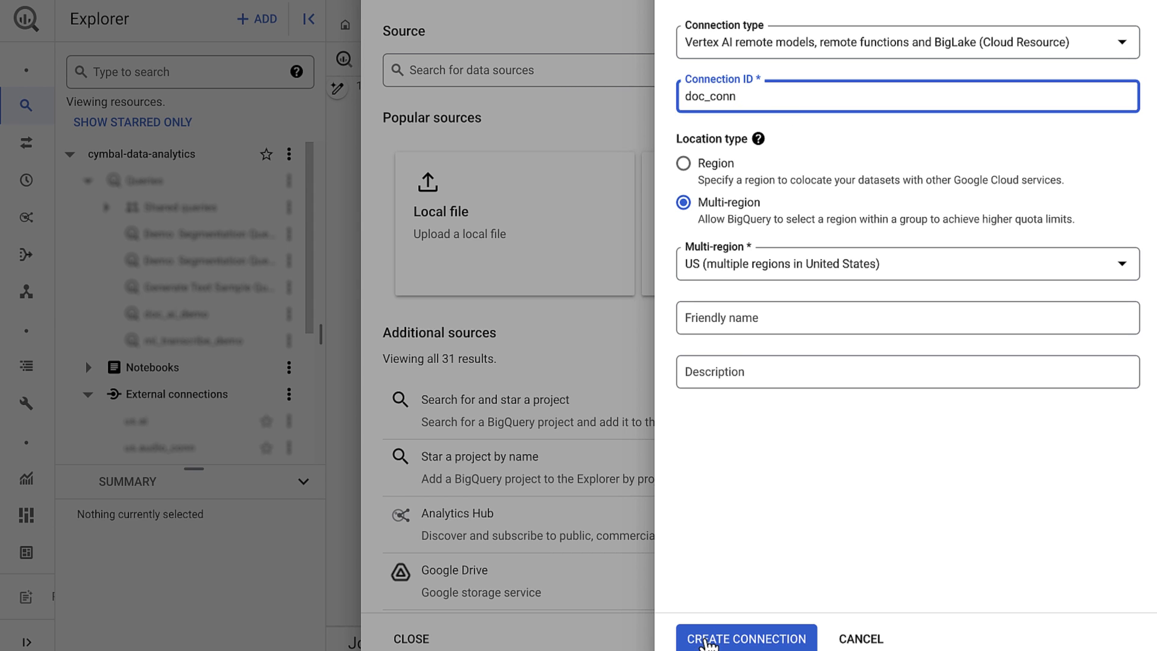
pyautogui.click(746, 639)
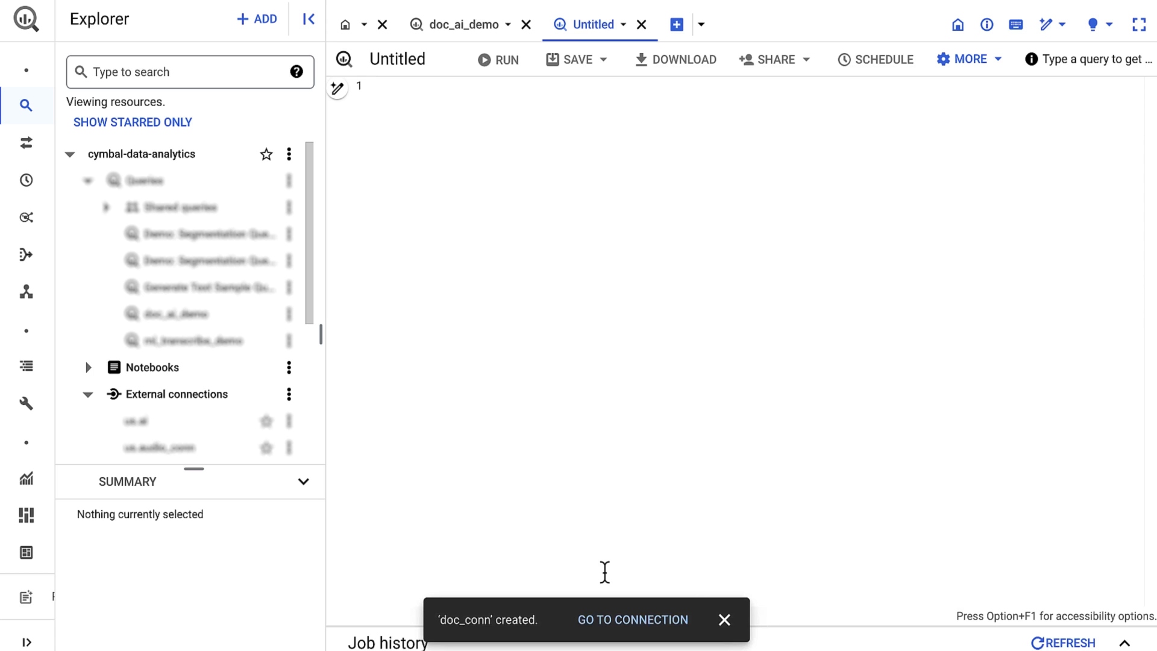
pyautogui.click(633, 618)
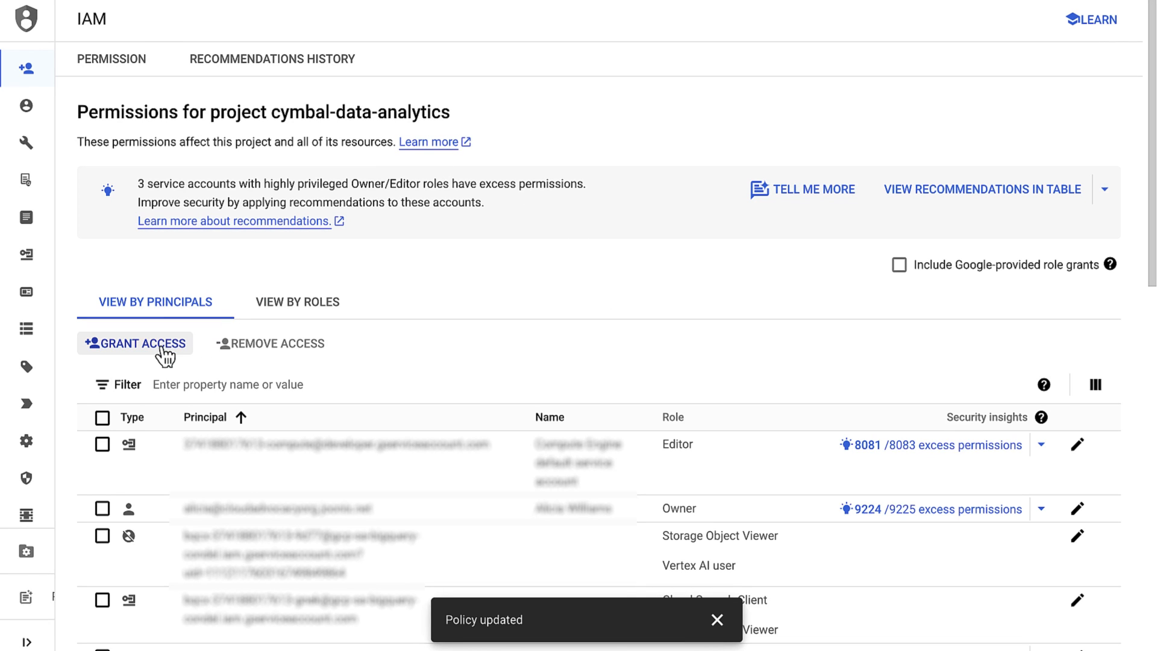
pyautogui.moveTo(444, 320)
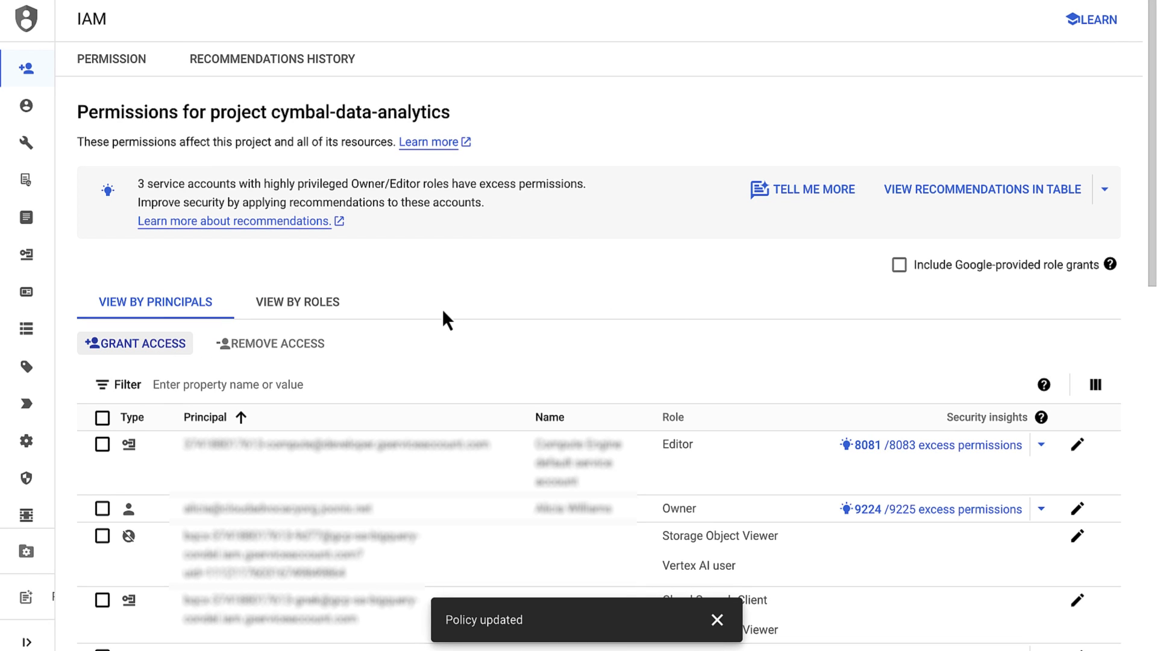
pyautogui.click(135, 343)
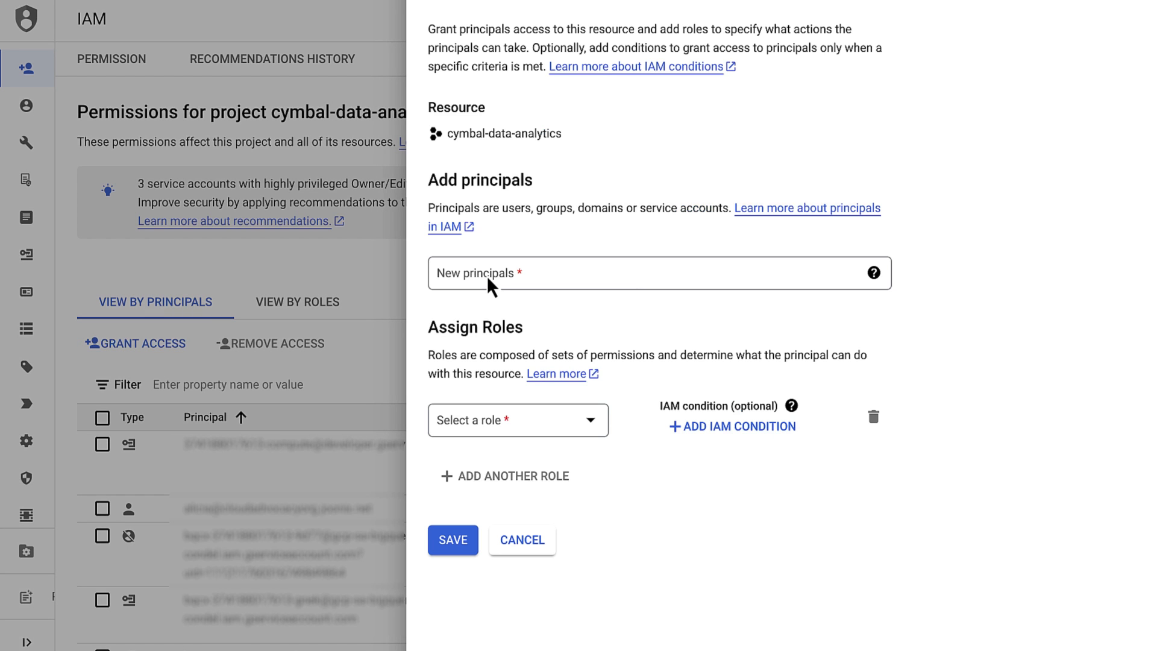
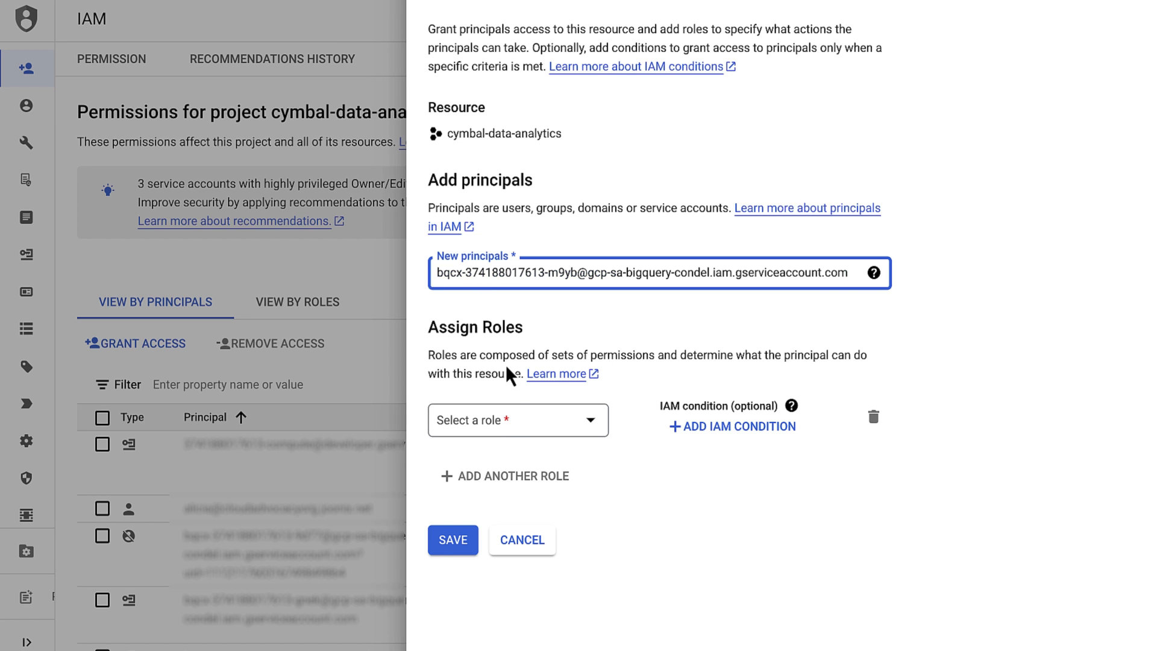
pyautogui.click(517, 420)
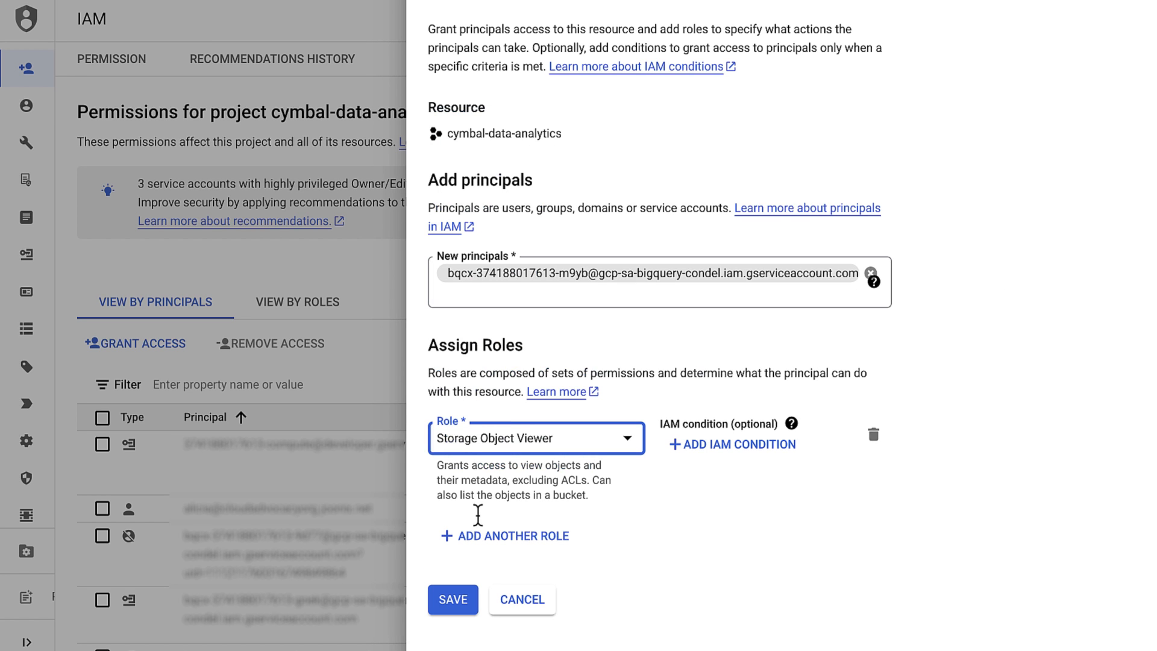
pyautogui.click(504, 536)
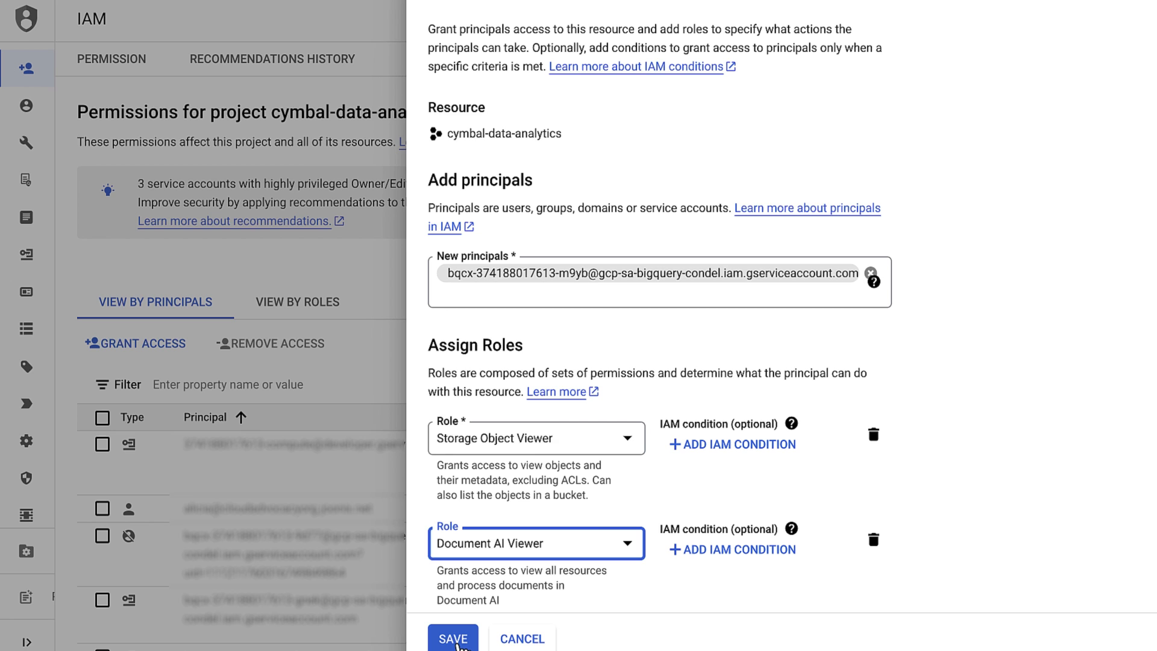
pyautogui.click(452, 638)
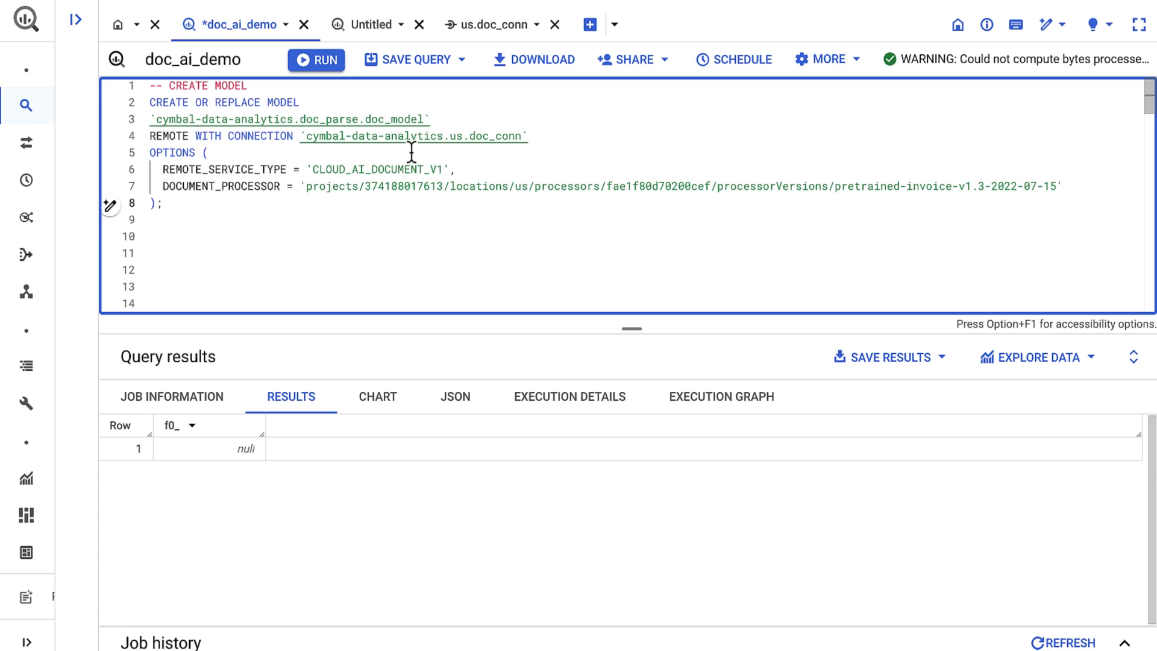
pyautogui.moveTo(446, 119)
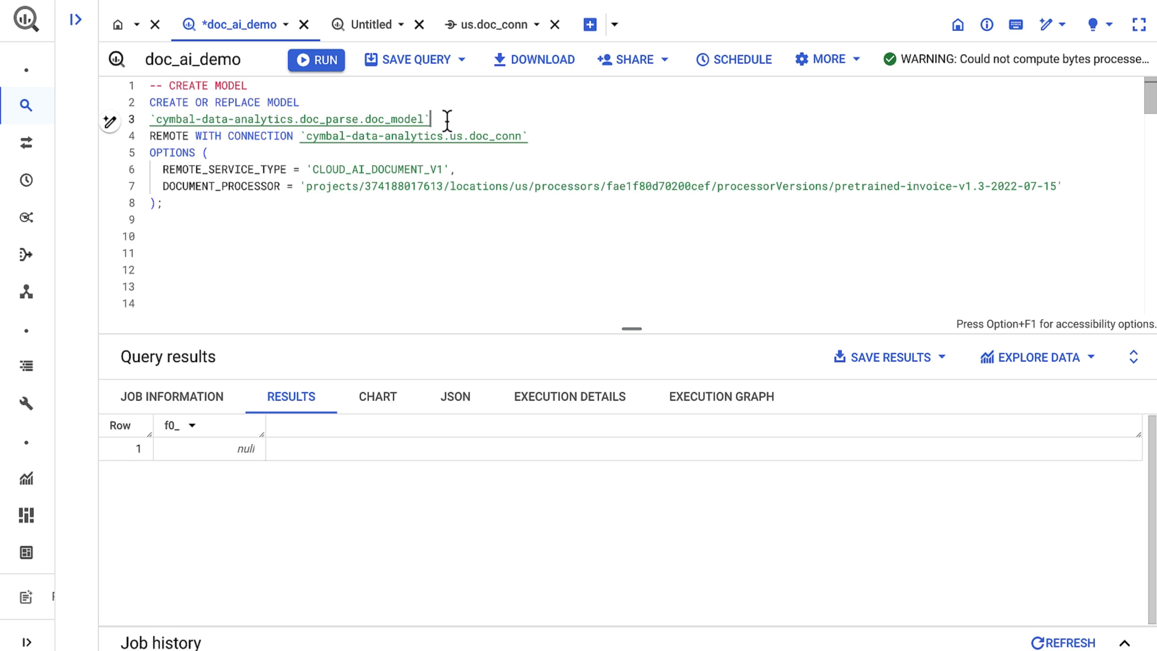
# Run the CREATE OR REPLACE MODEL statement for doc_parse.doc_model using doc_conn.
pyautogui.doubleClick(288, 119)
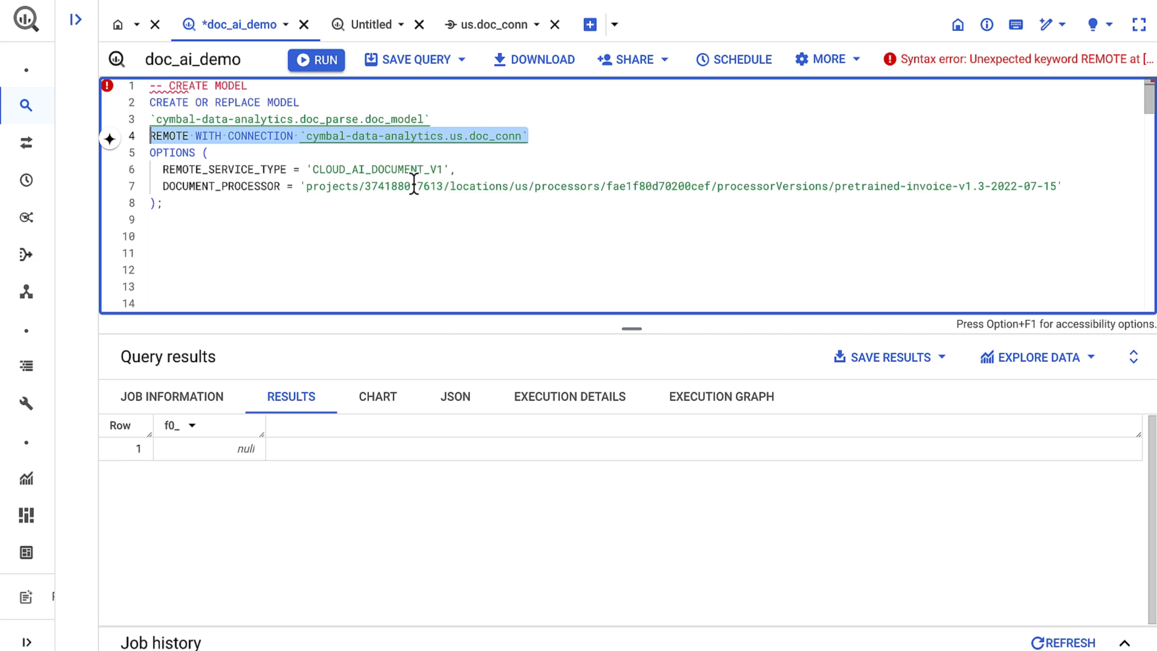
pyautogui.moveTo(521, 186)
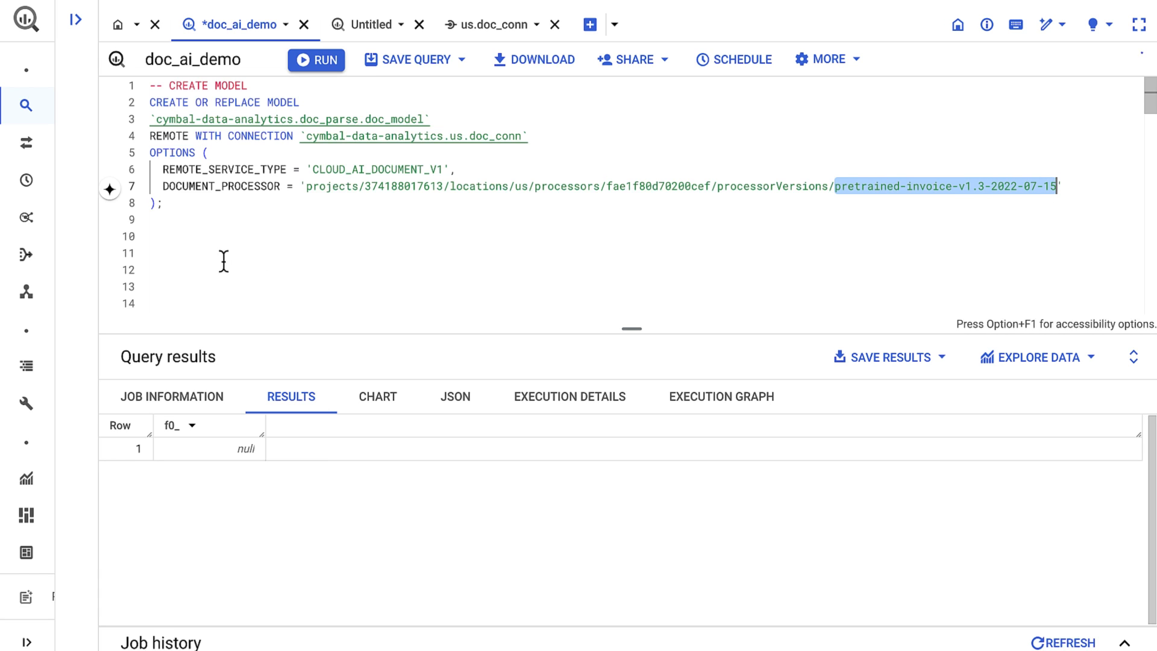
pyautogui.press('ctrl+a')
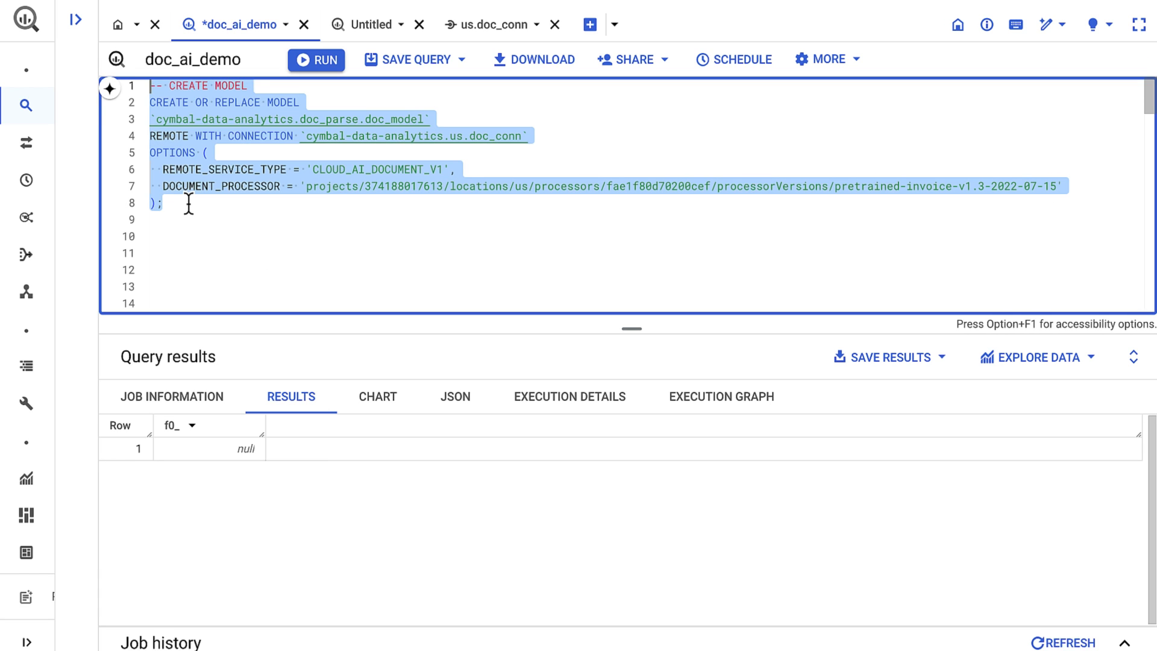
pyautogui.click(316, 59)
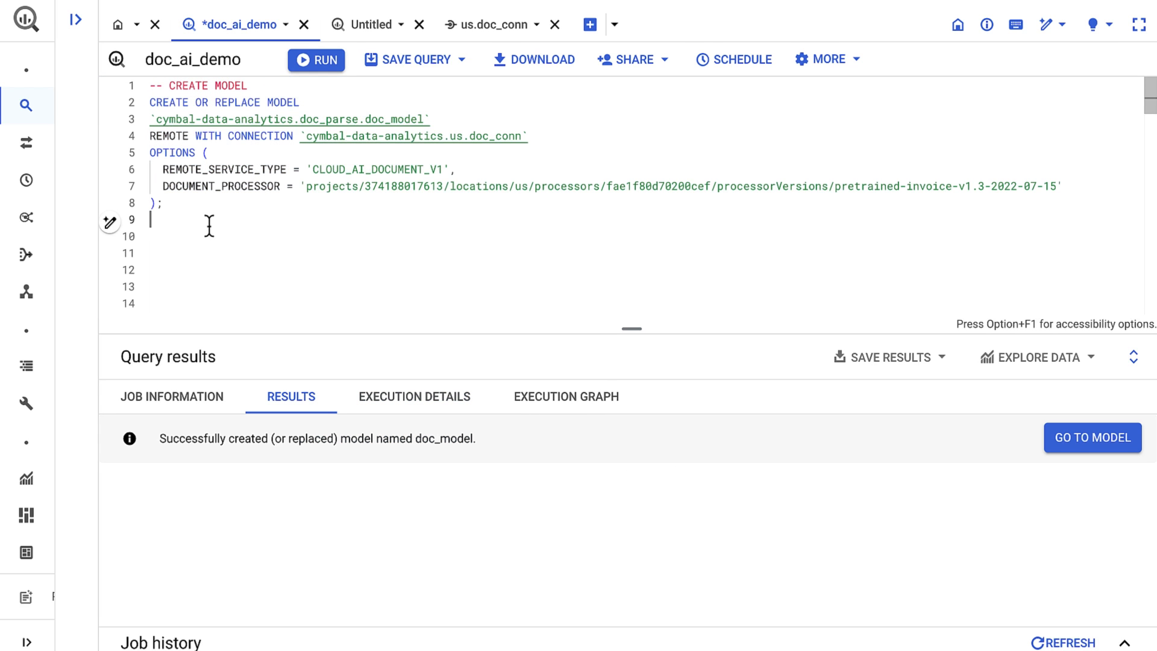
pyautogui.scroll(-3)
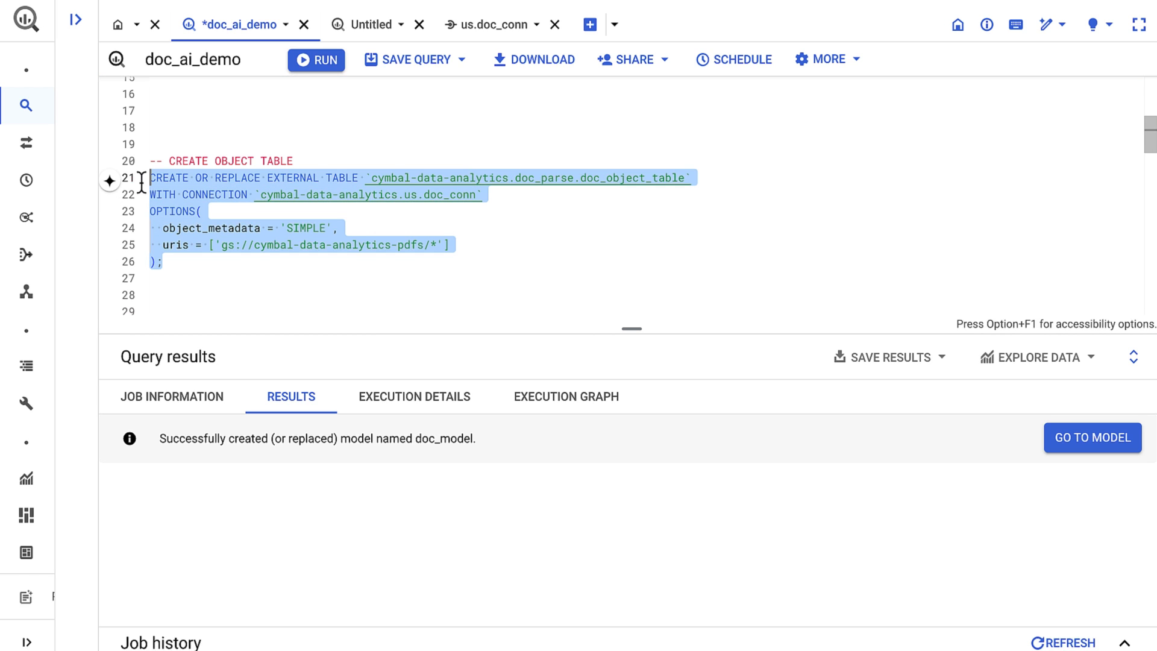
# Run the CREATE OR REPLACE EXTERNAL TABLE statement for doc_object_table over cymbal-data-analytics-pdfs.
pyautogui.click(316, 59)
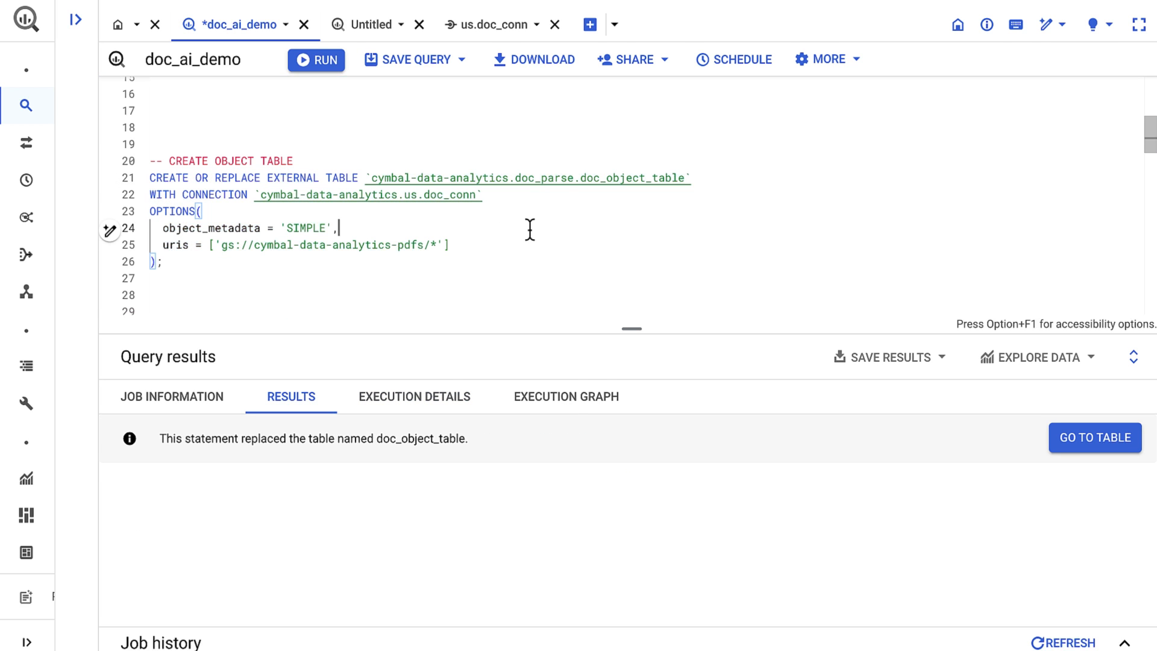
pyautogui.scroll(-3)
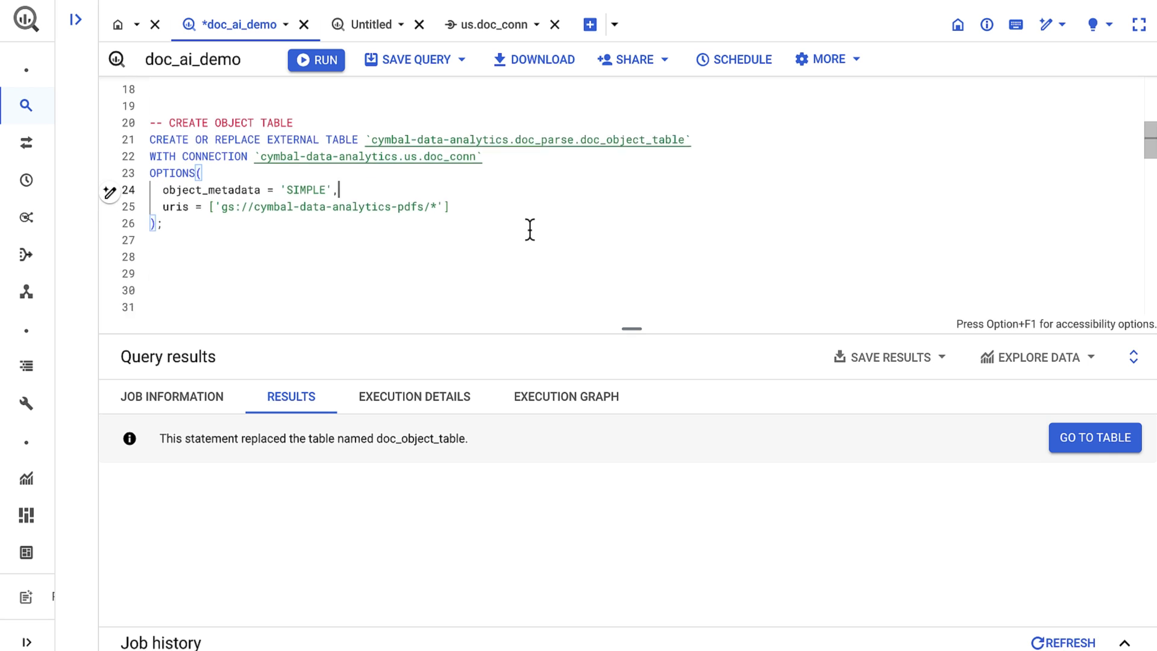
pyautogui.scroll(-3)
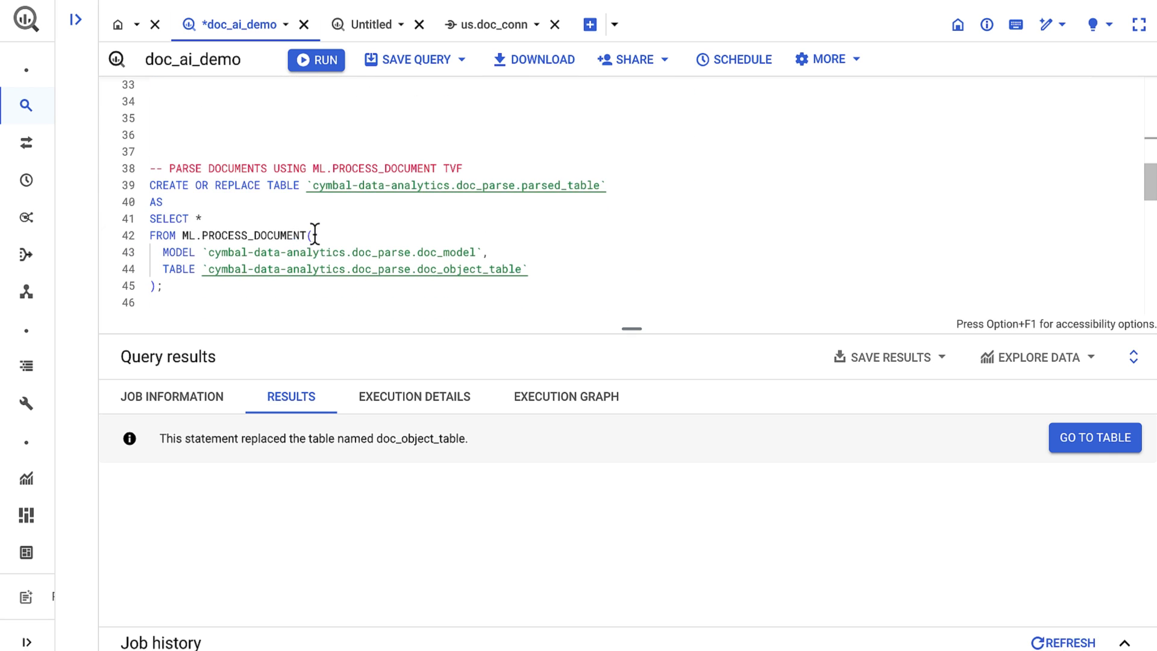
# Run the ML.PROCESS_DOCUMENT statement that builds parsed_table from doc_object_table with doc_model.
pyautogui.doubleClick(247, 236)
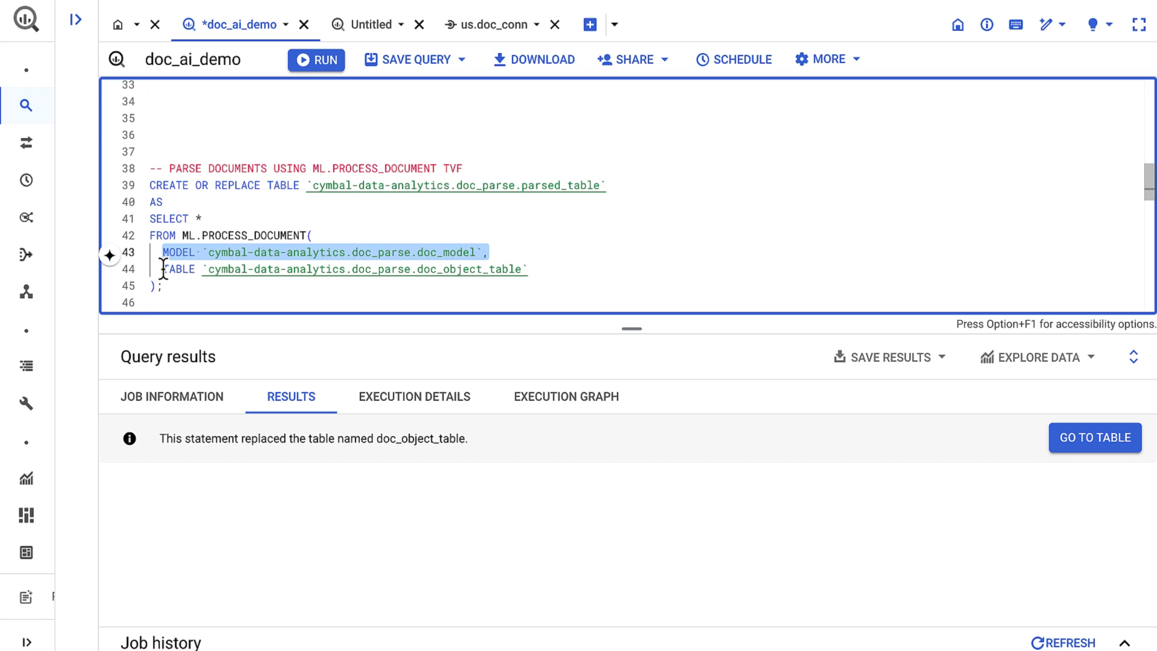
pyautogui.click(489, 252)
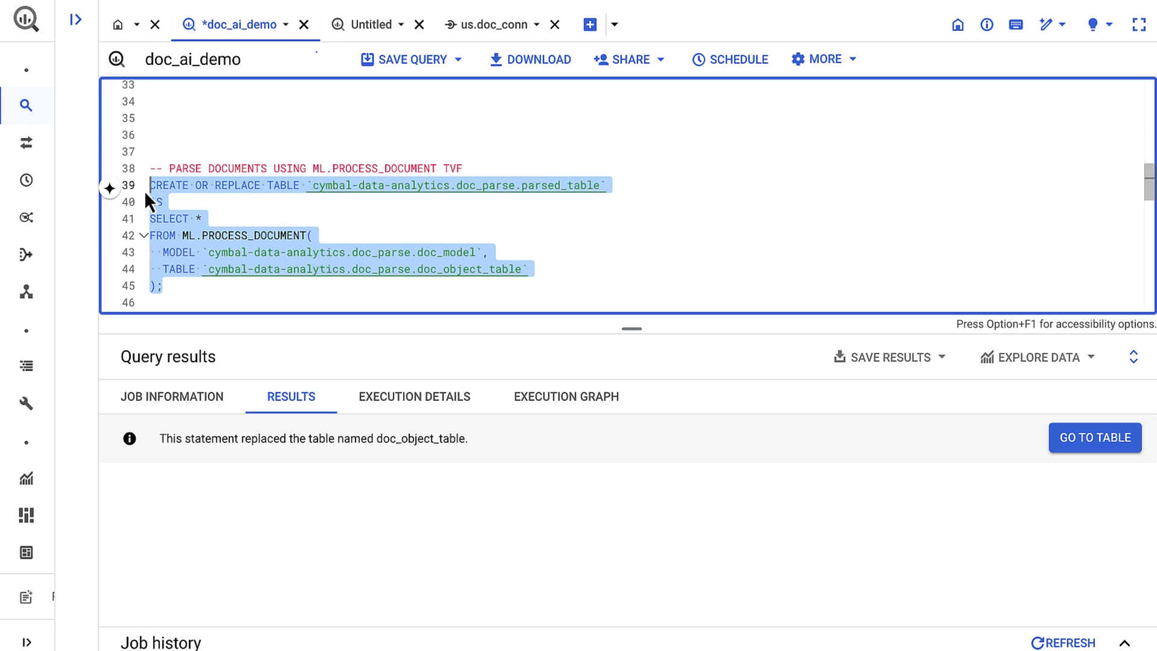
pyautogui.click(414, 396)
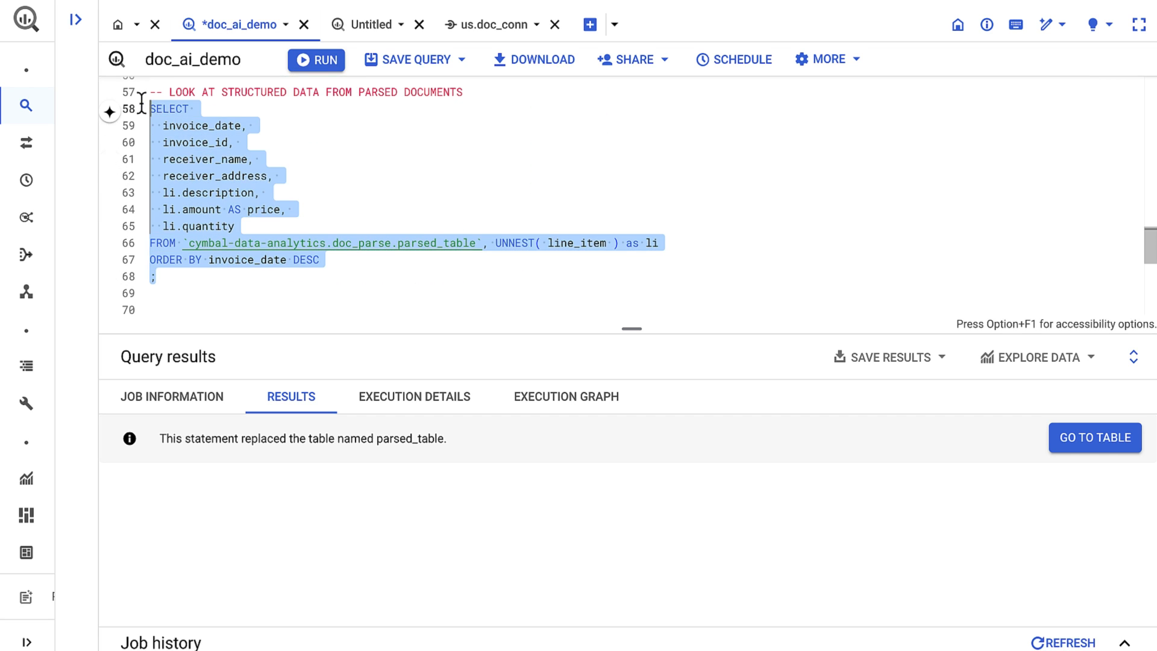
# Run the UNNEST(line_item) query on parsed_table and scroll its 13 result rows.
pyautogui.click(316, 59)
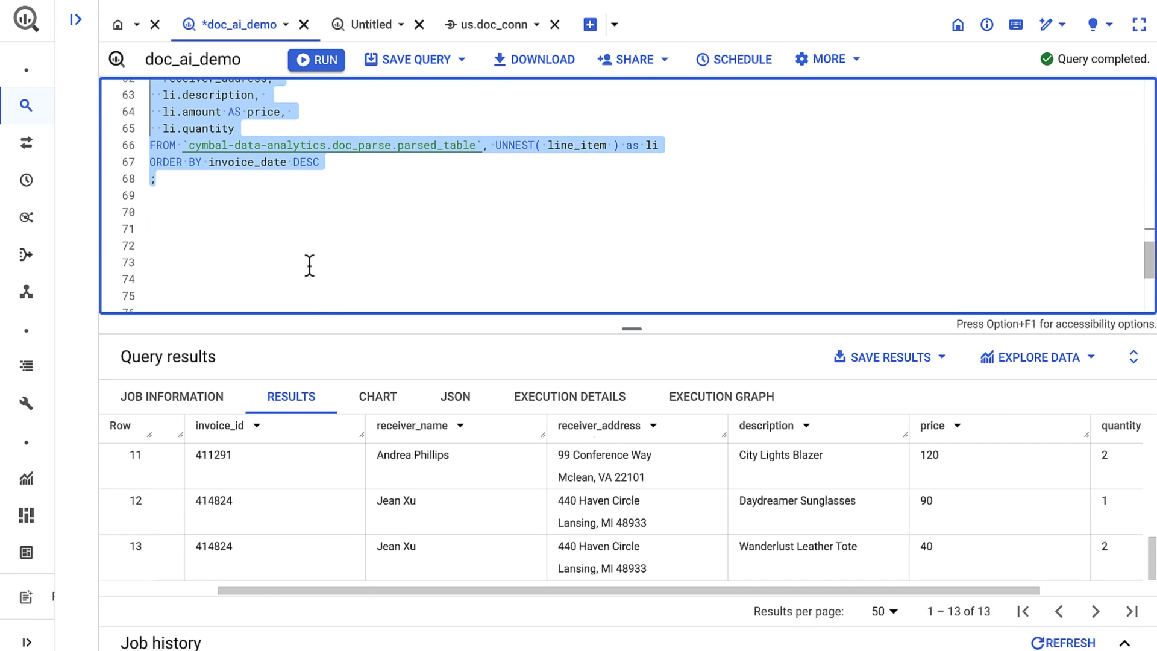
pyautogui.scroll(-3)
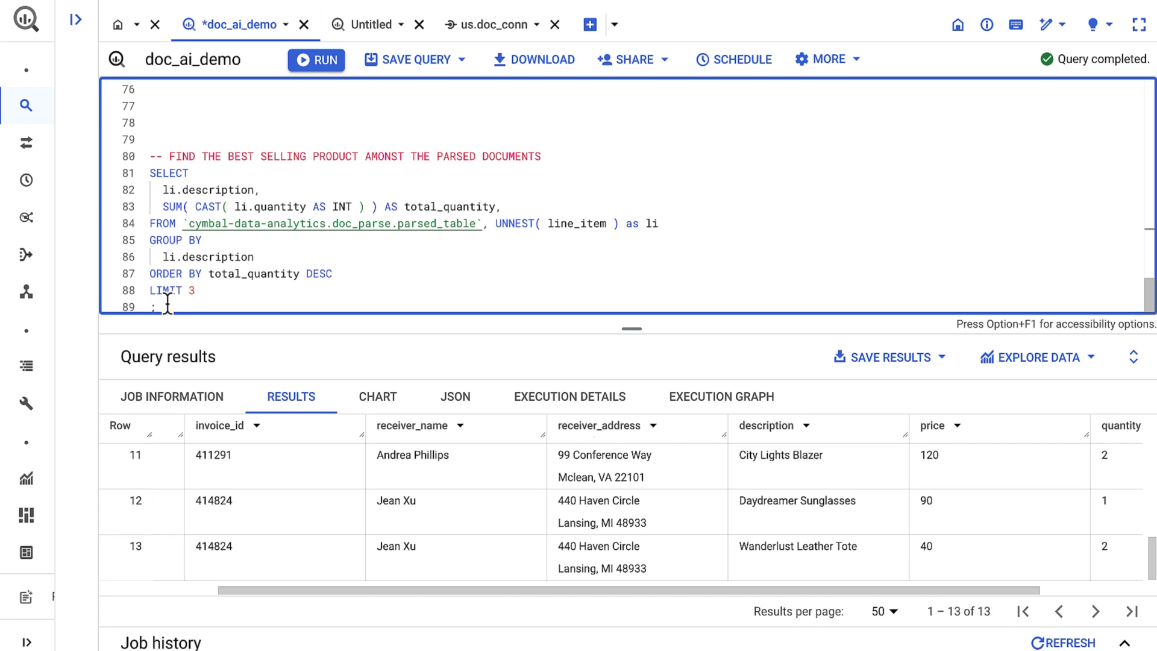
# Run the GROUP BY description LIMIT 3 query and highlight Weekend Crewneck Sweatshirt and High Waist Flare Leg Denim.
pyautogui.moveTo(151, 173); pyautogui.dragTo(157, 307)
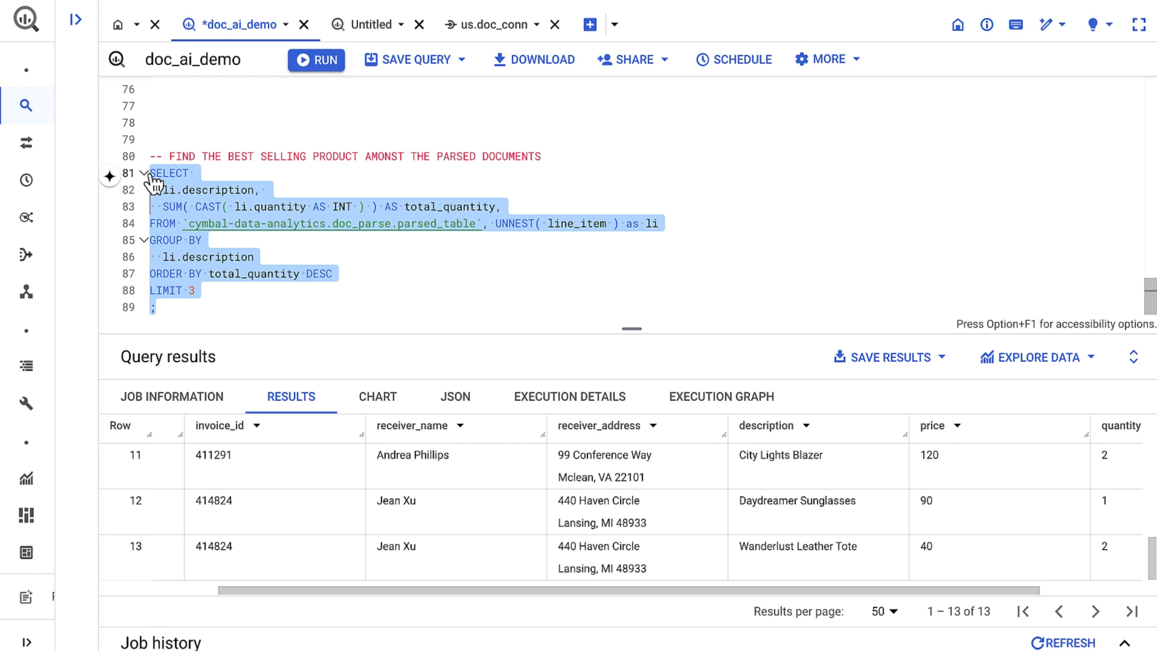
pyautogui.click(315, 59)
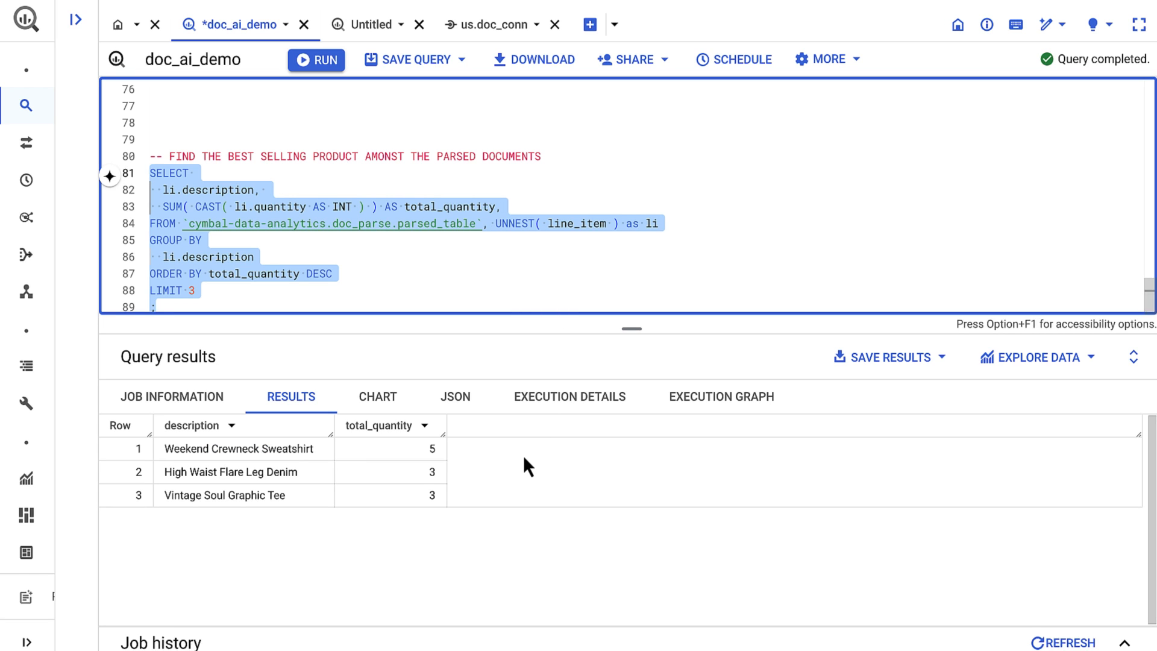
pyautogui.doubleClick(273, 448)
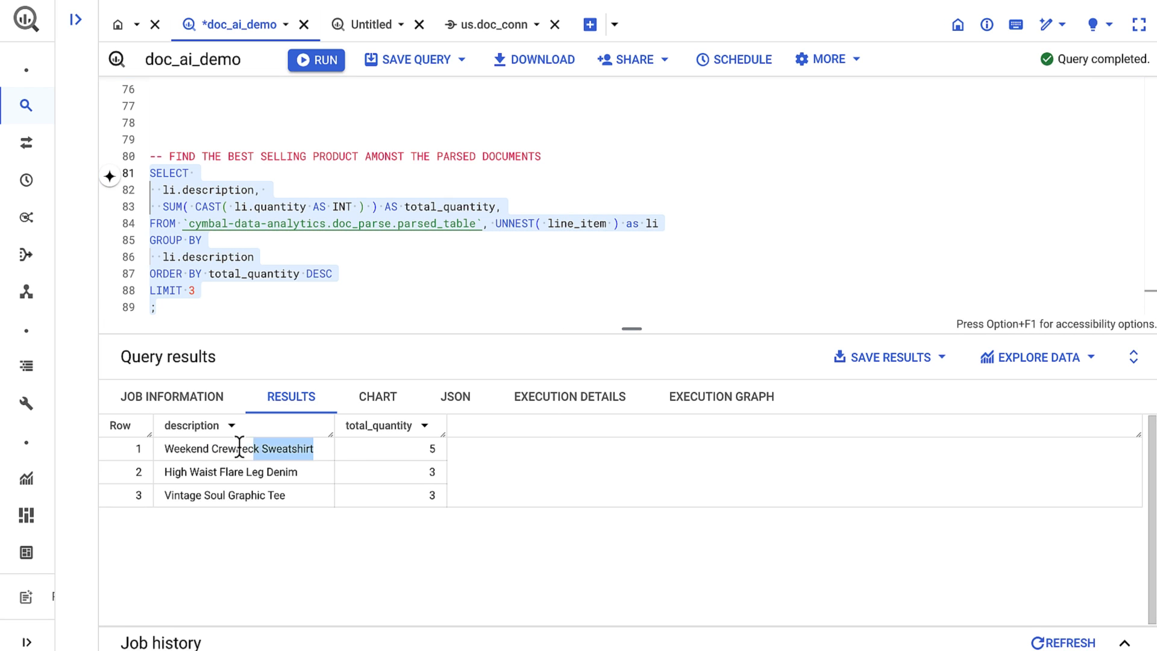
pyautogui.doubleClick(237, 448)
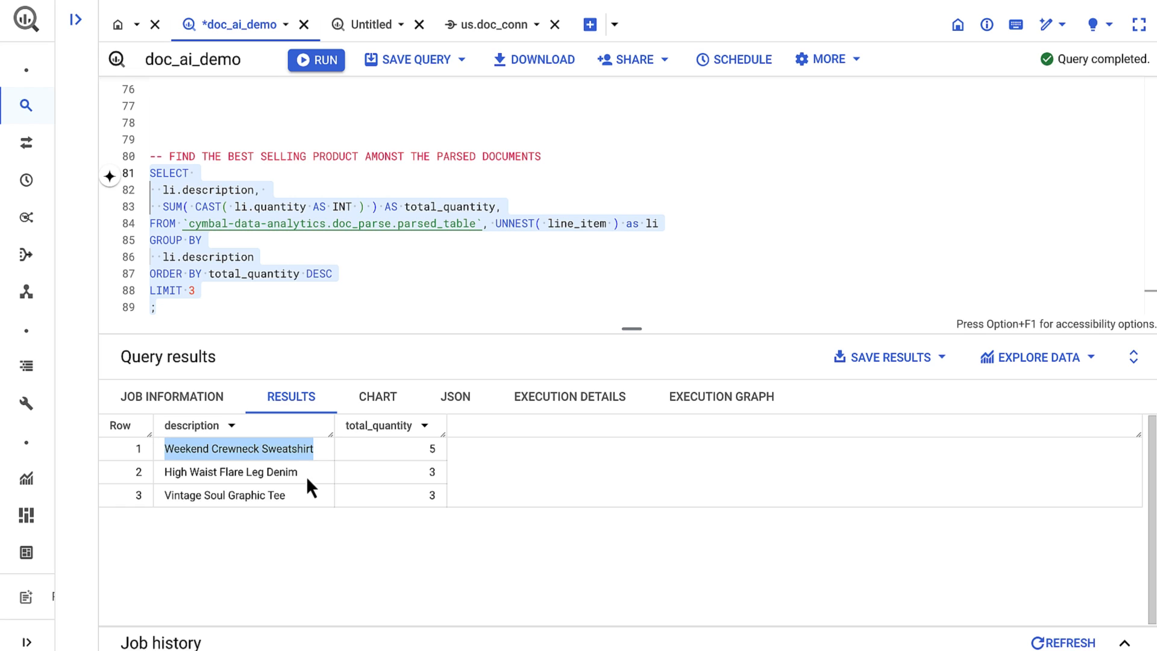
pyautogui.click(230, 471)
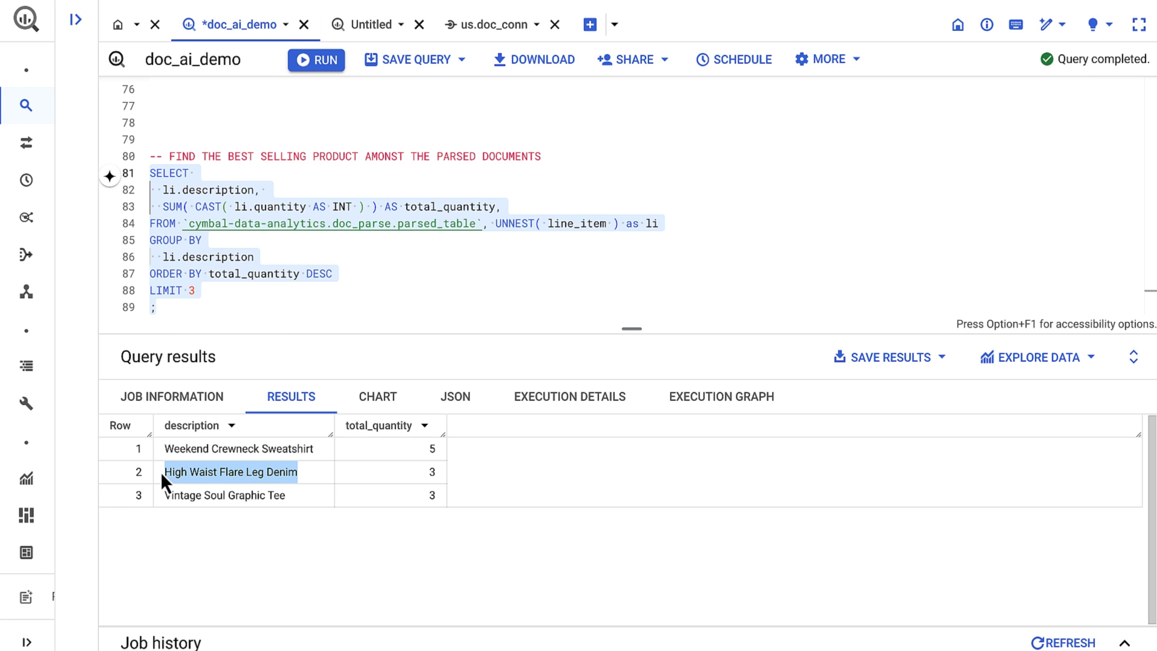
pyautogui.moveTo(496, 468)
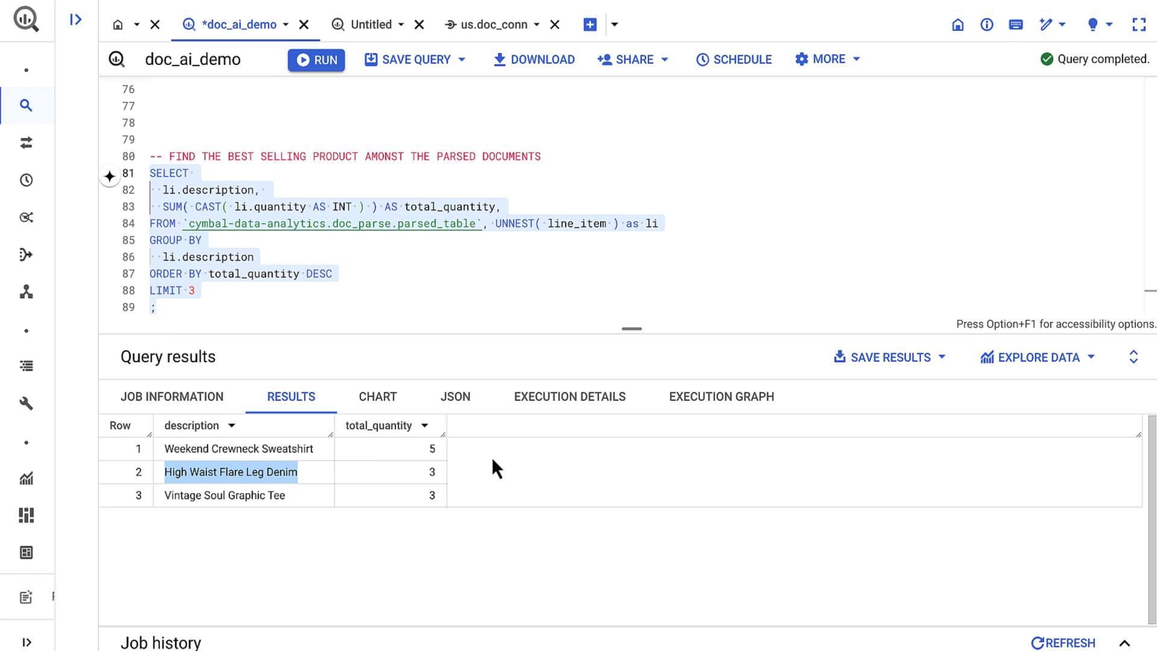